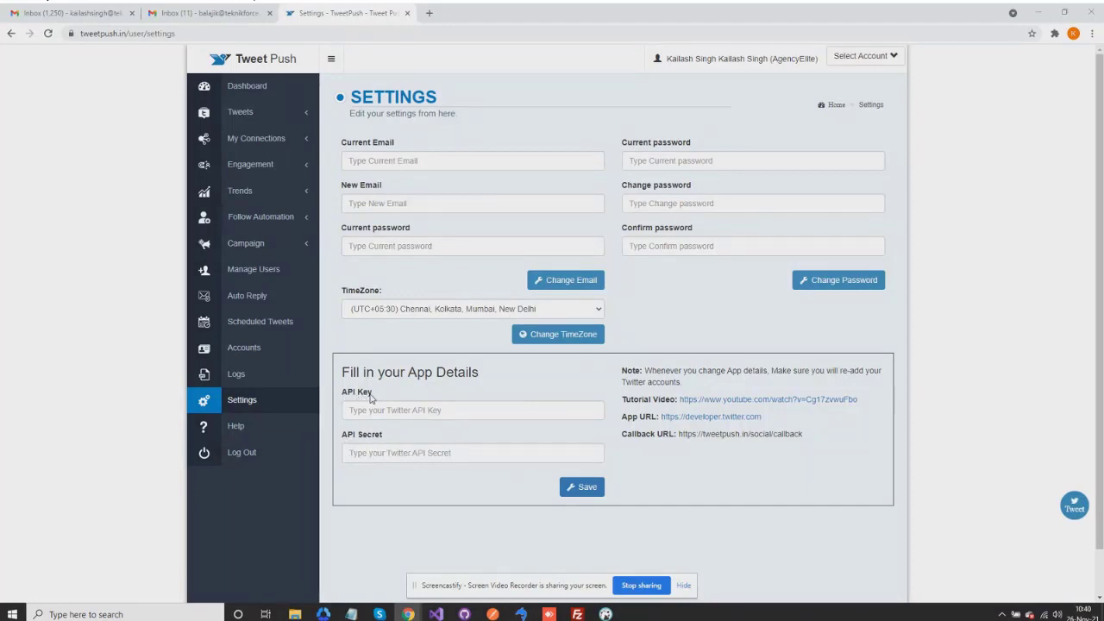
mouse_move(391, 445)
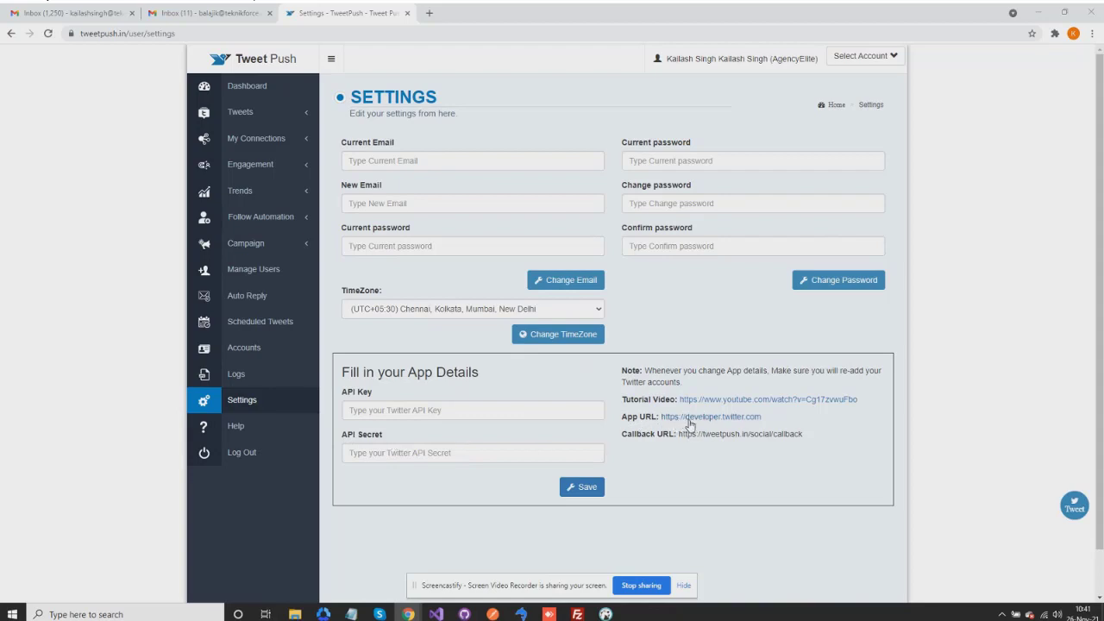
left_click(711, 416)
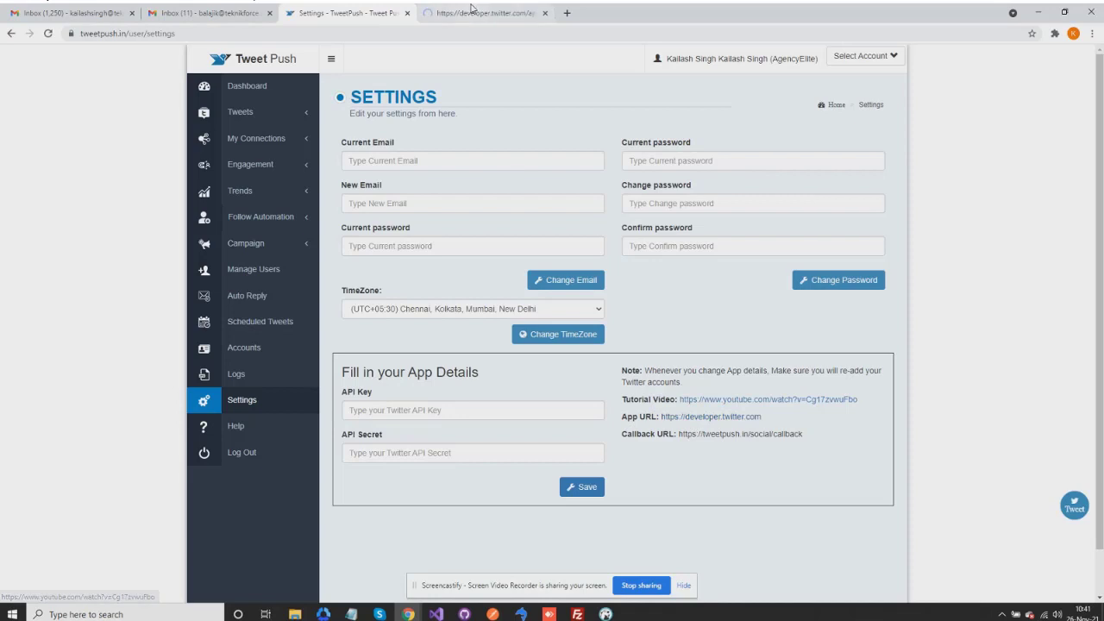
Switch to the Developer Portal and start creating an app from the empty apps list.
left_click(486, 12)
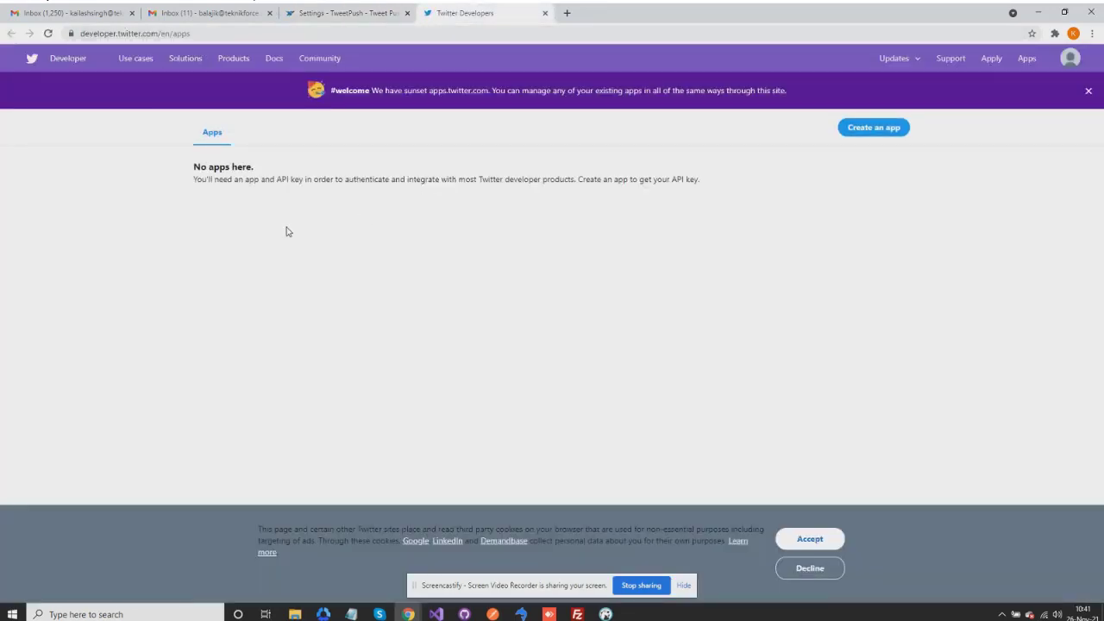
mouse_move(873, 127)
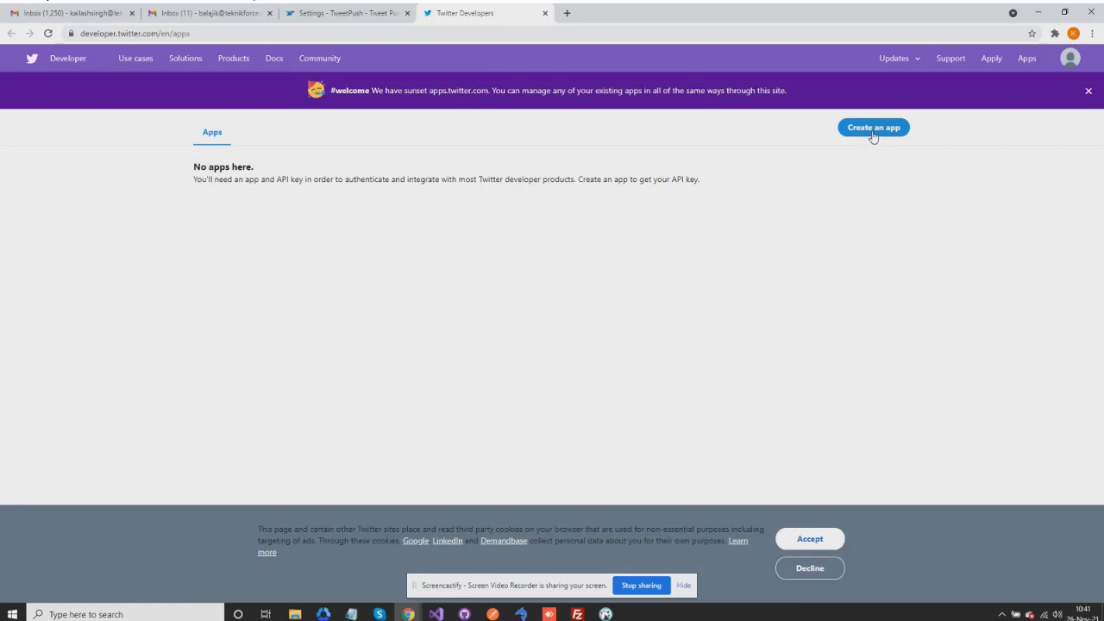
left_click(873, 127)
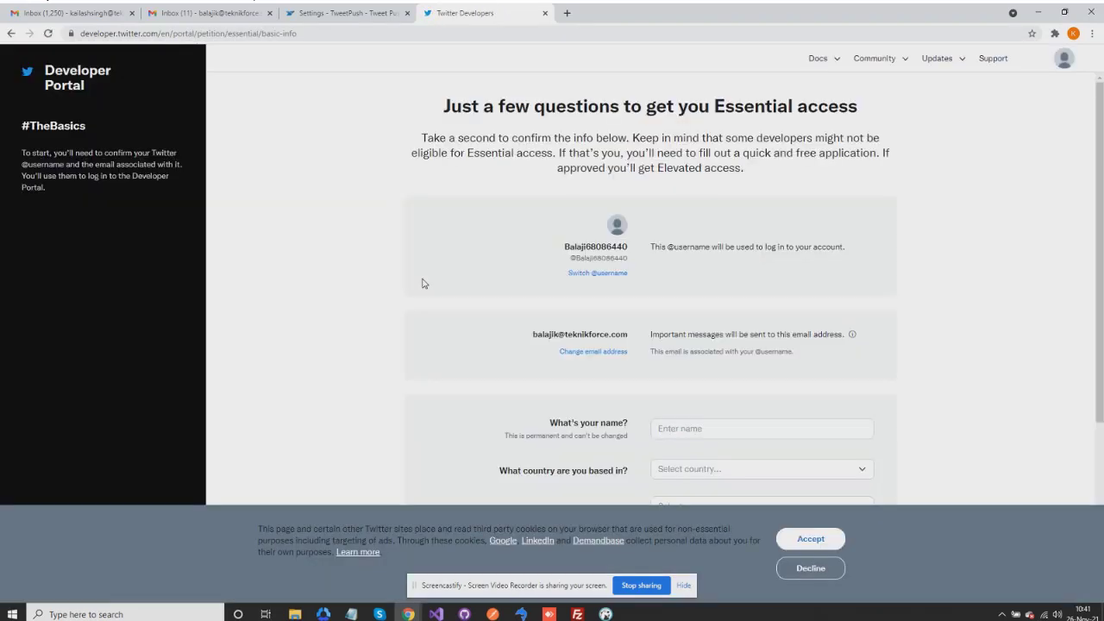
Answer name Balaji, country India, use case Exploring the API, government sharing No, then continue.
scroll("down", 3)
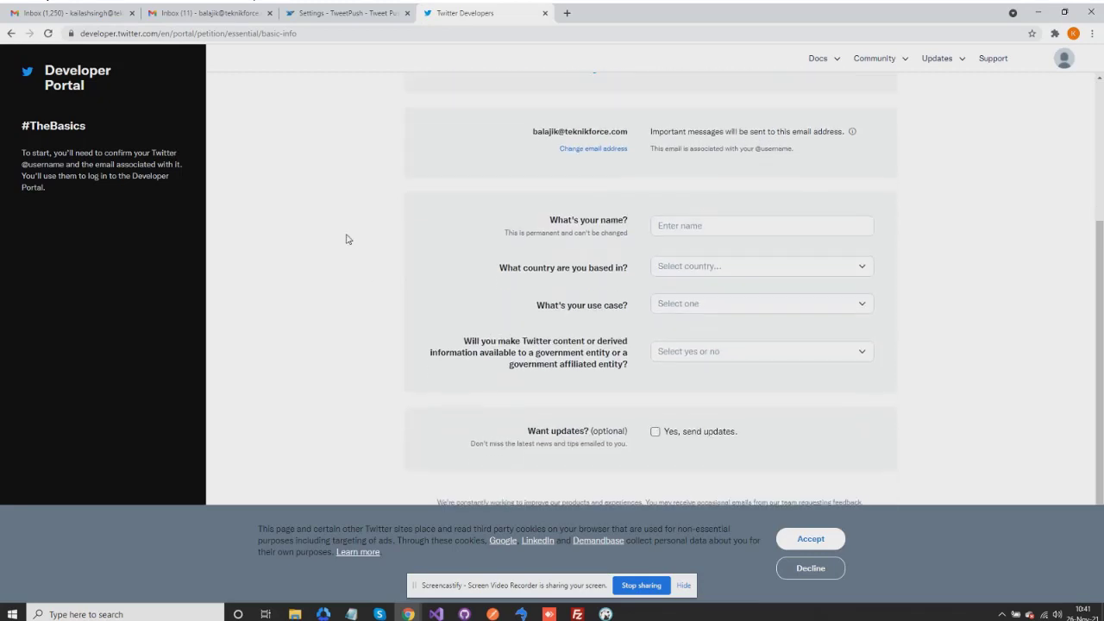
left_click(761, 225)
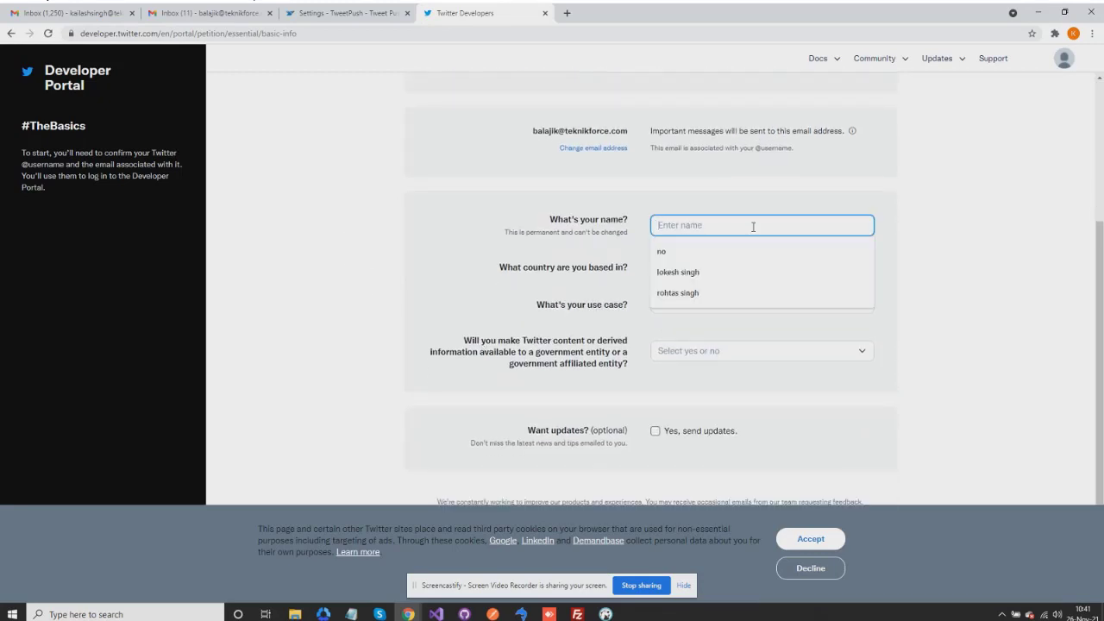
type("Balaji")
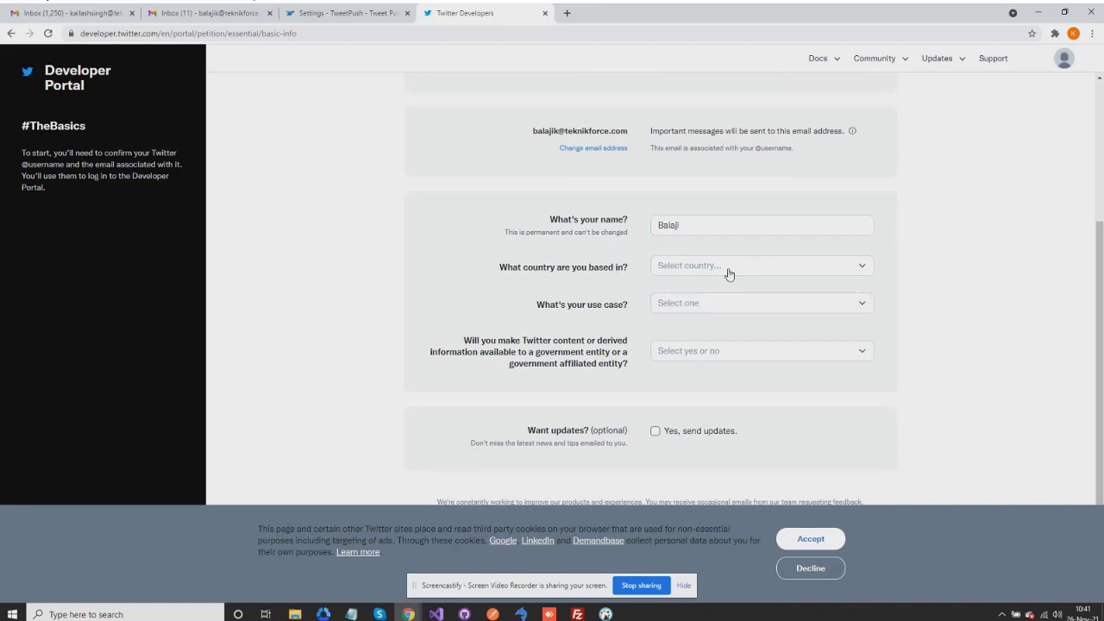
left_click(761, 265)
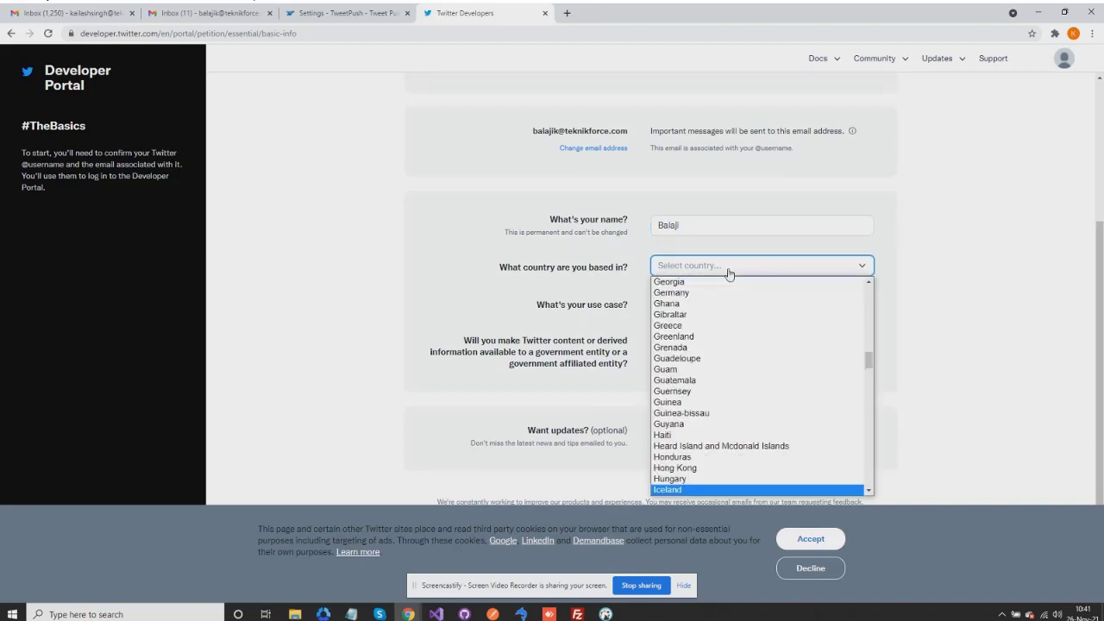
scroll("down", 3)
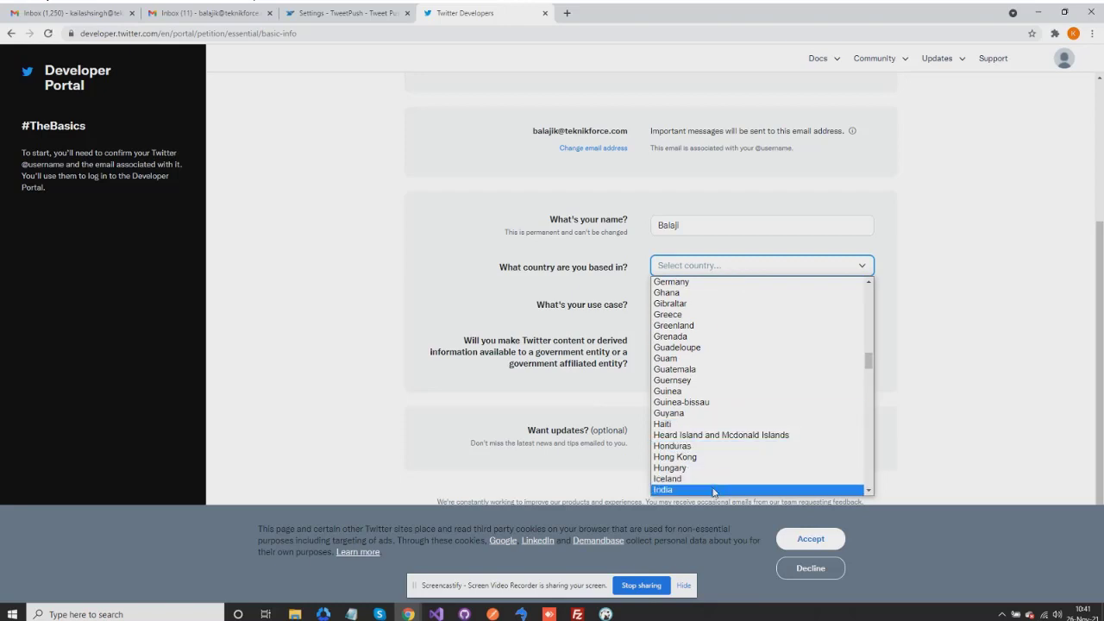
left_click(663, 489)
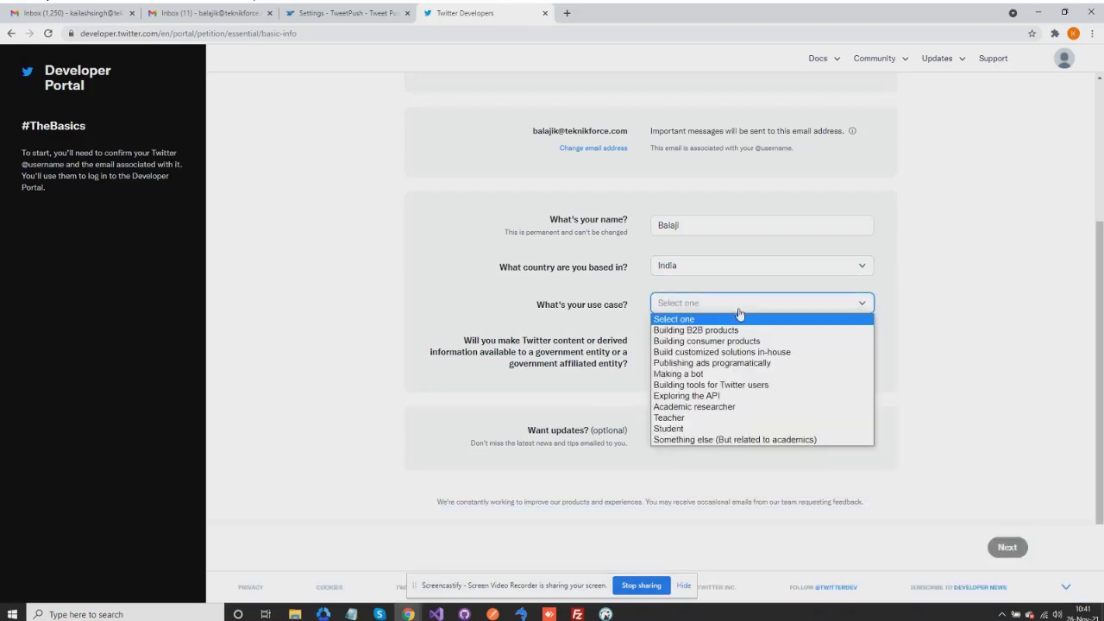
left_click(685, 395)
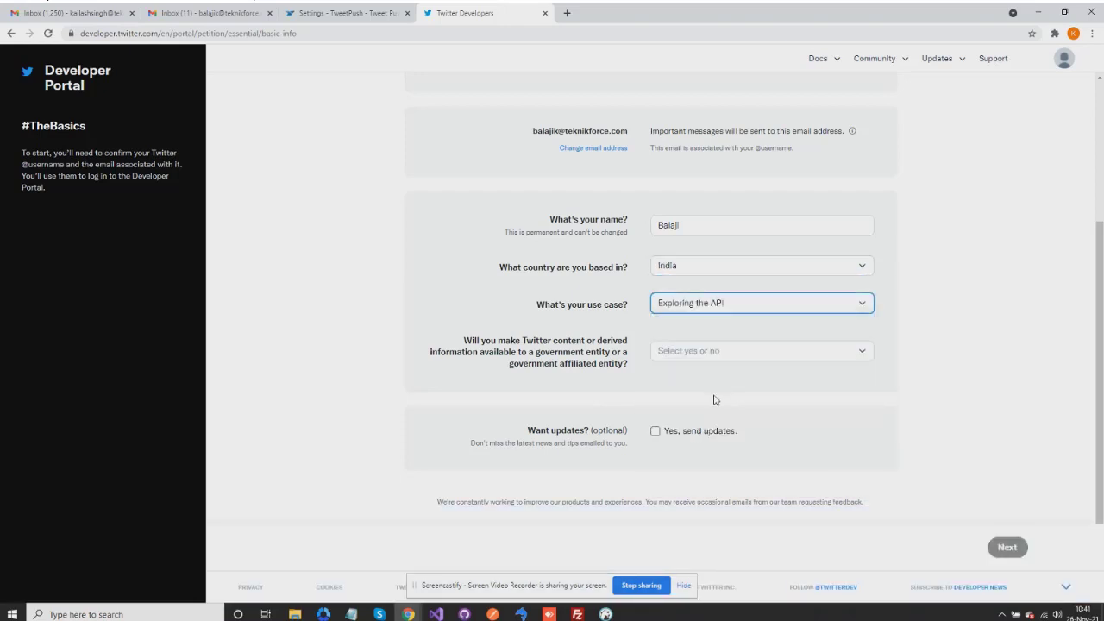
left_click(762, 351)
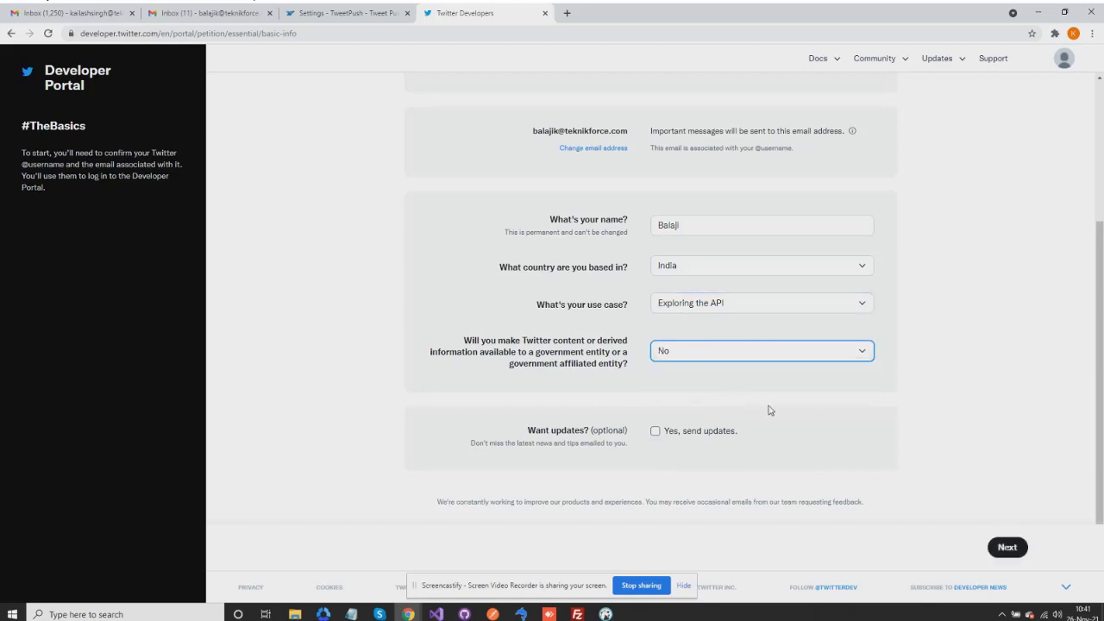
mouse_move(811, 464)
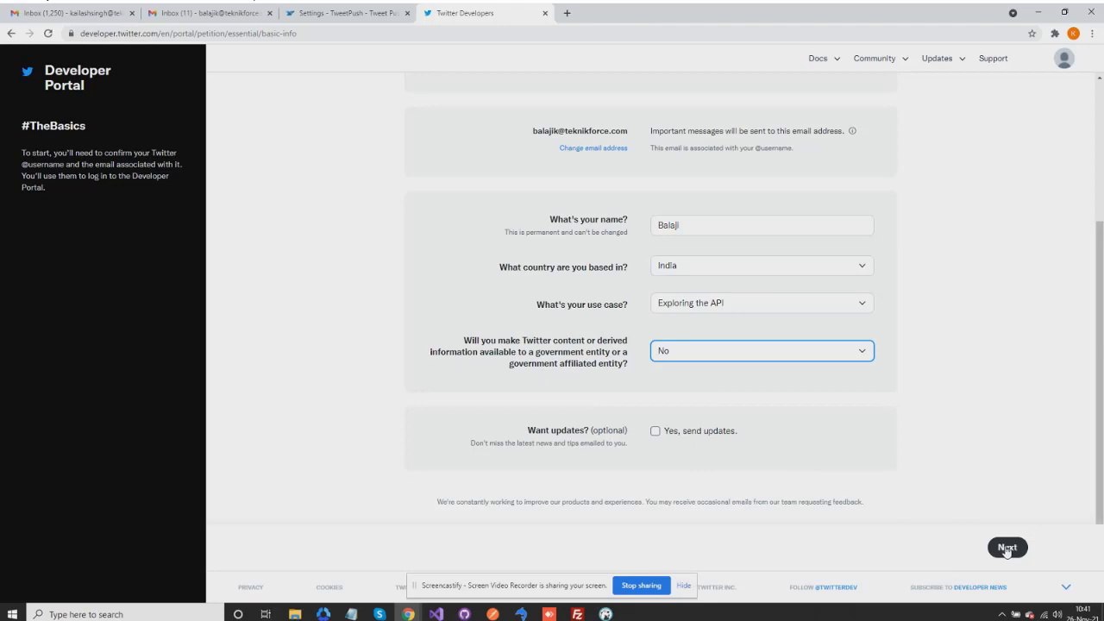
left_click(1006, 547)
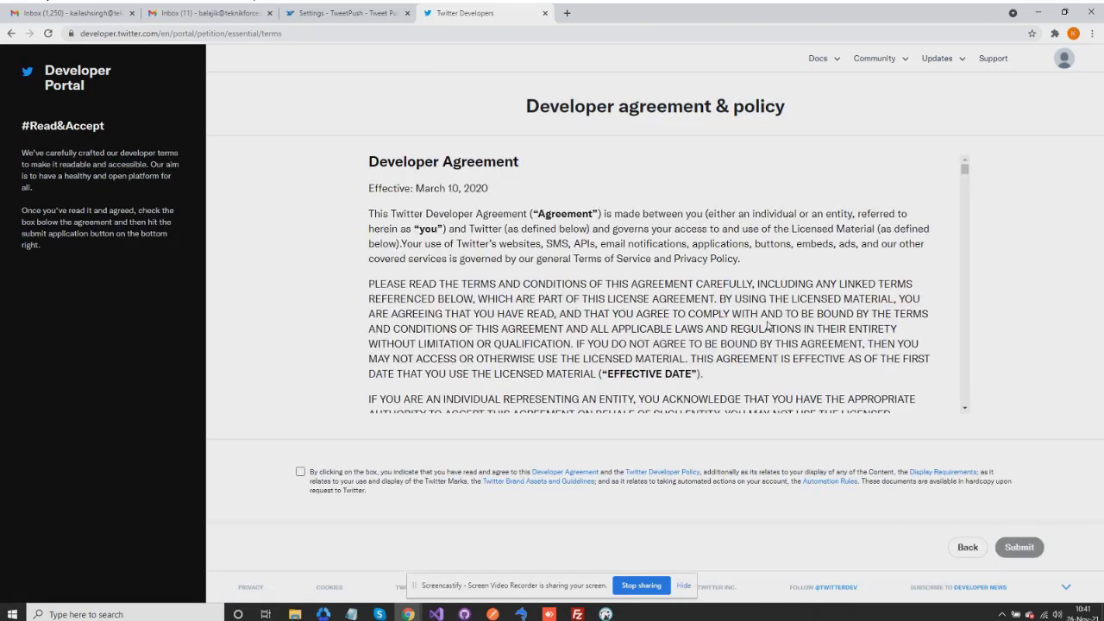
Accept the Developer Agreement and Policy and submit the Essential access application.
left_click(300, 471)
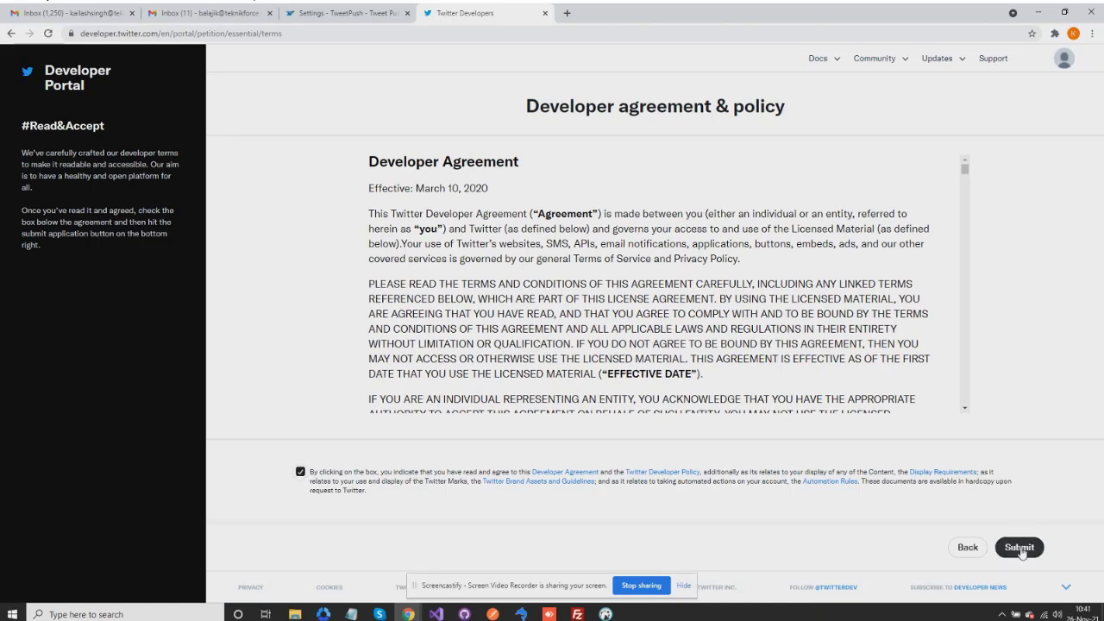
left_click(1019, 547)
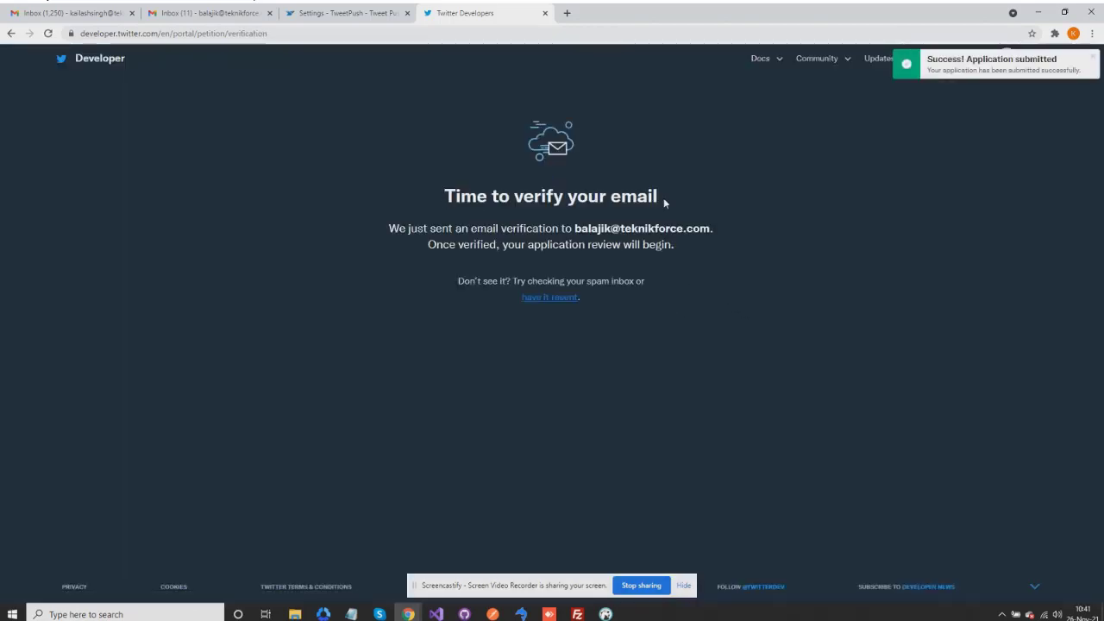
Confirm your email using the 'Verify your Twitter Developer Account' message in Gmail.
left_click(207, 13)
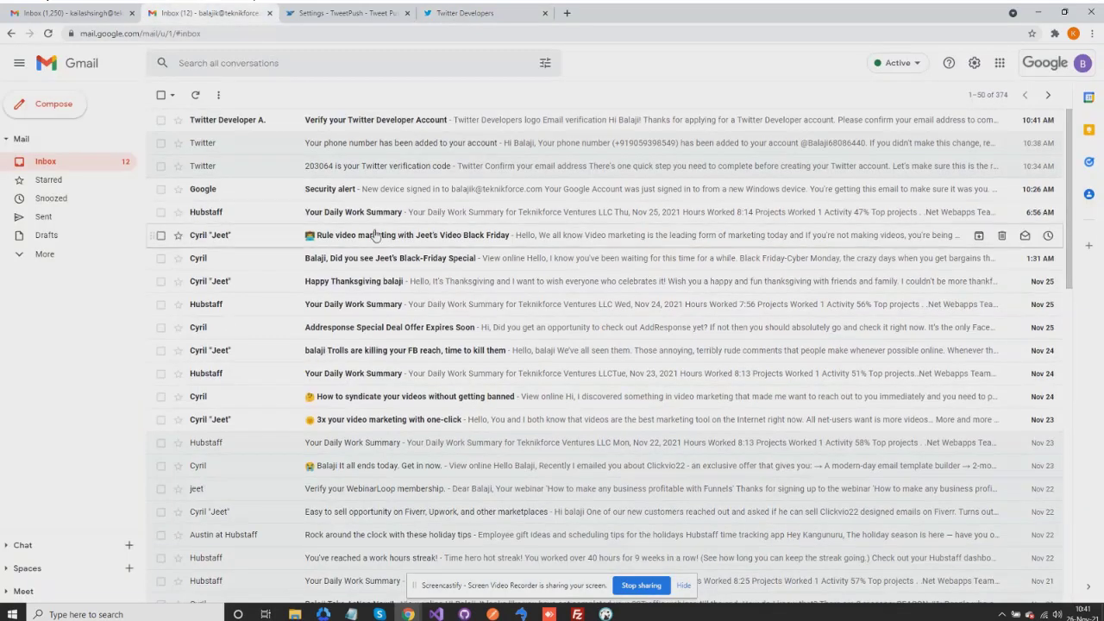
left_click(375, 119)
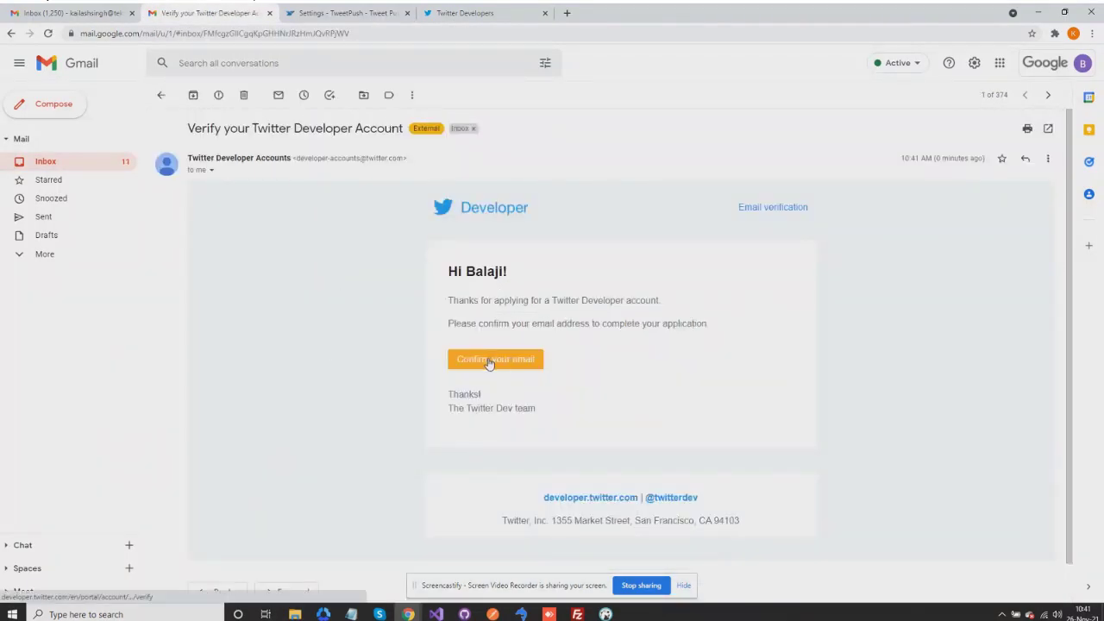
left_click(495, 359)
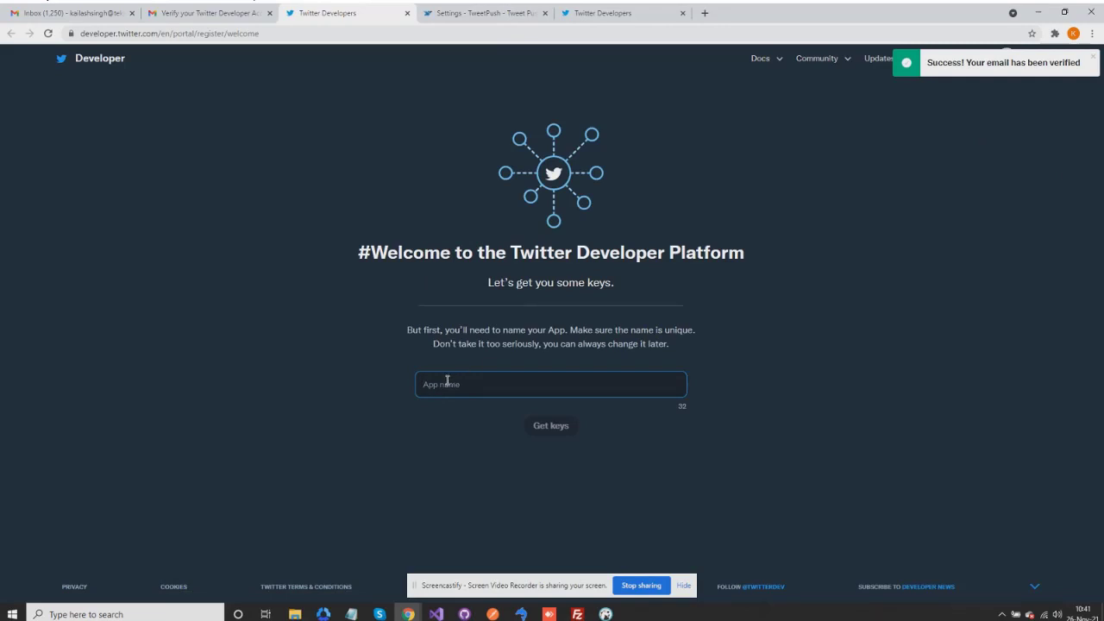
Enter app name Mynewtwtpushapp and get its API key, secret and bearer token.
type("M")
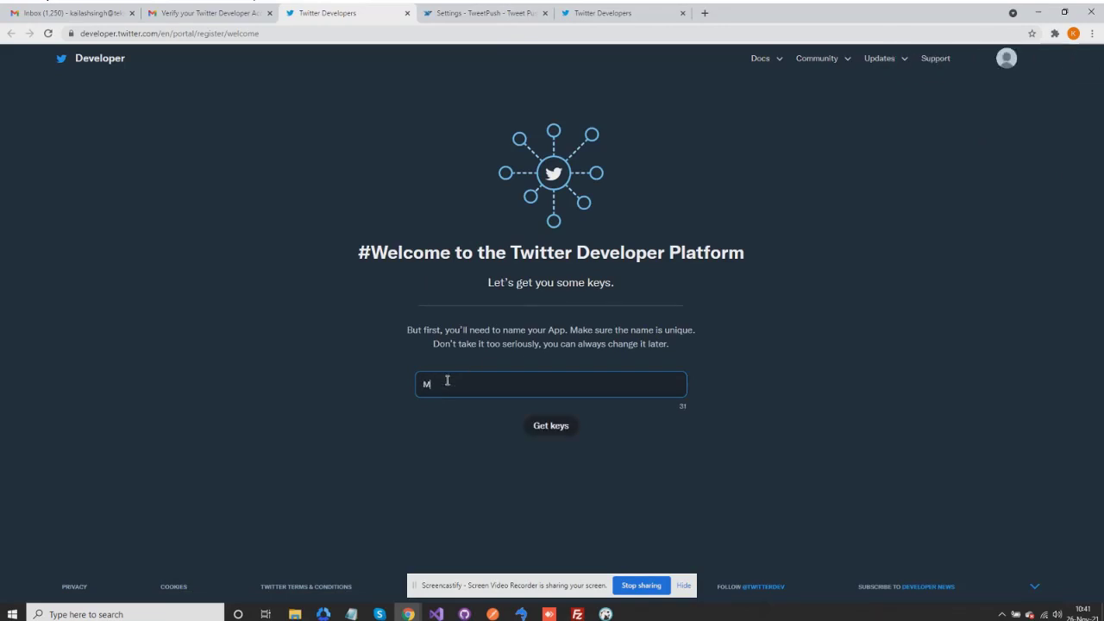
type("ynewtwtpushapp")
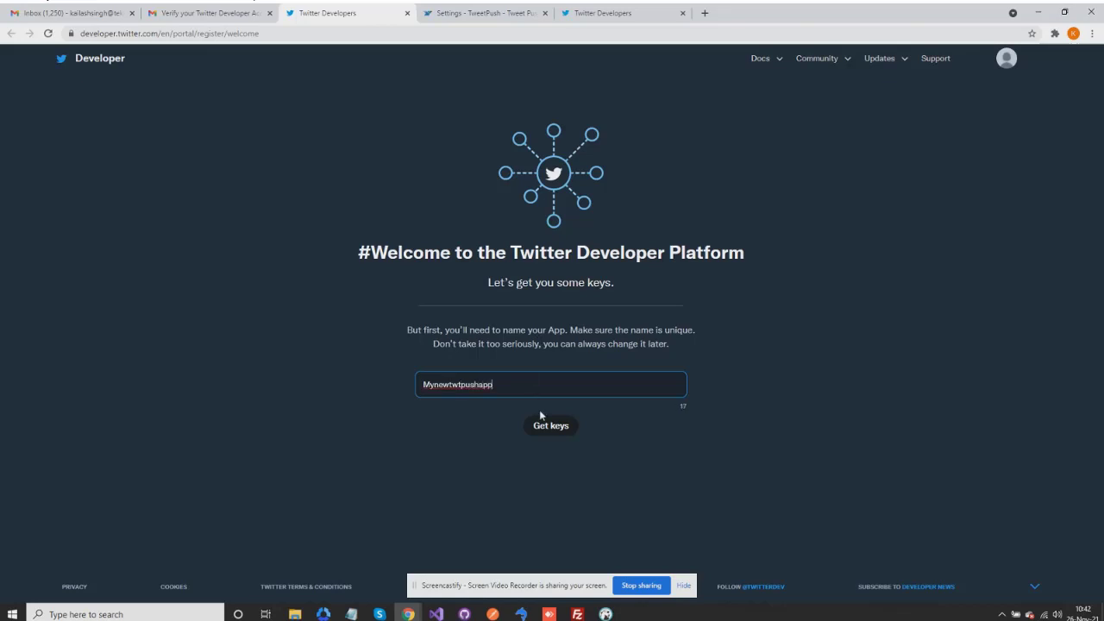
left_click(551, 425)
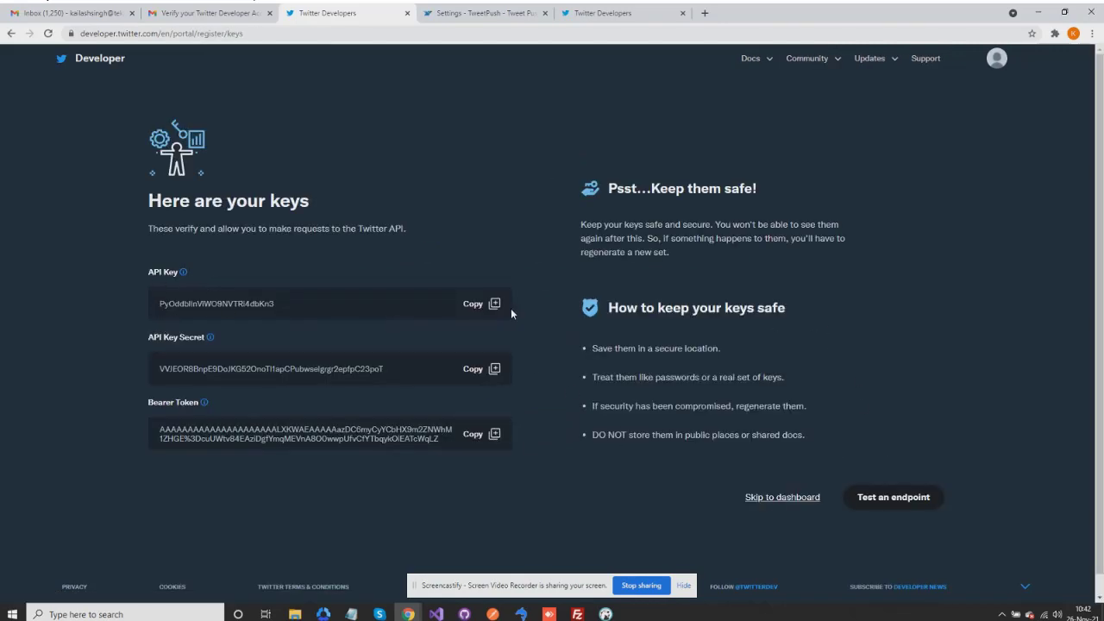
Save the API key and secret in TweetPush, then confirm keys saved and return to dashboard.
left_click(486, 13)
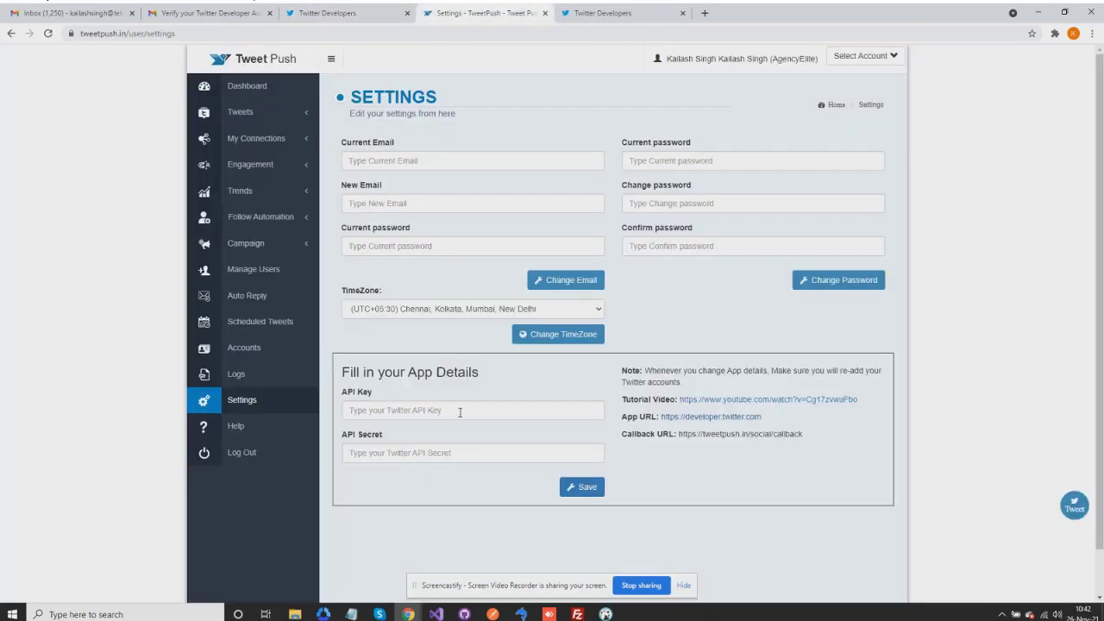
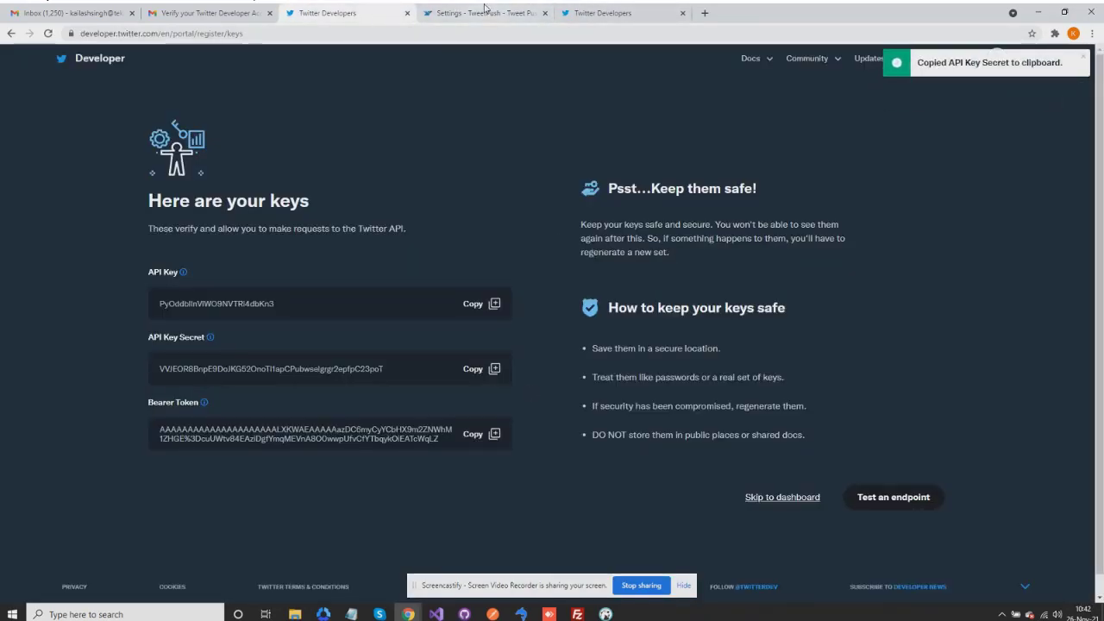
left_click(483, 12)
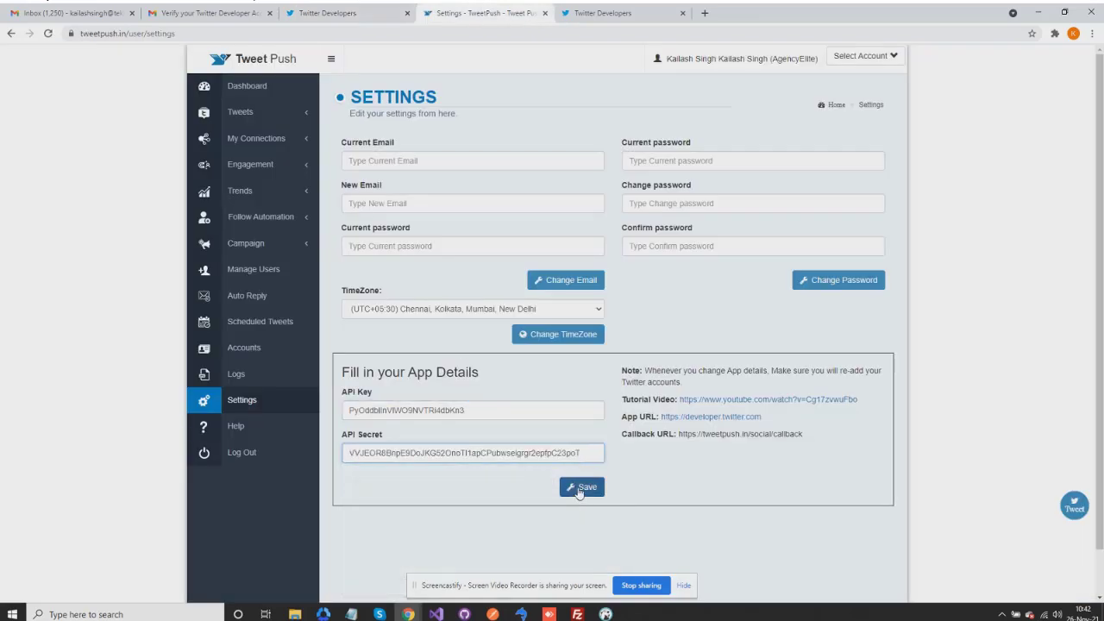
left_click(581, 486)
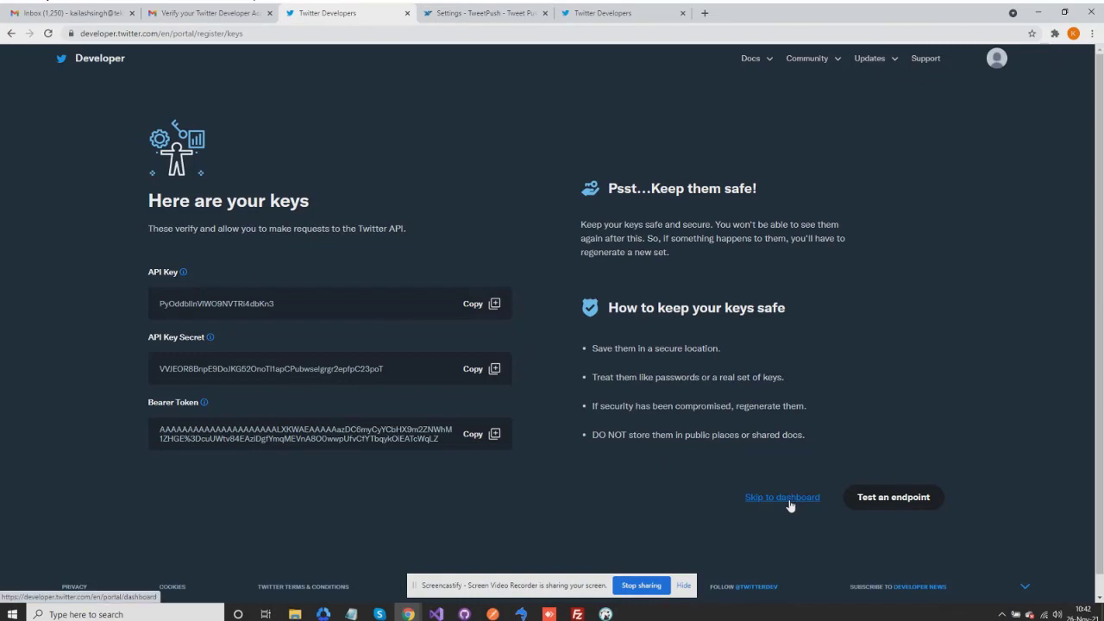
left_click(782, 497)
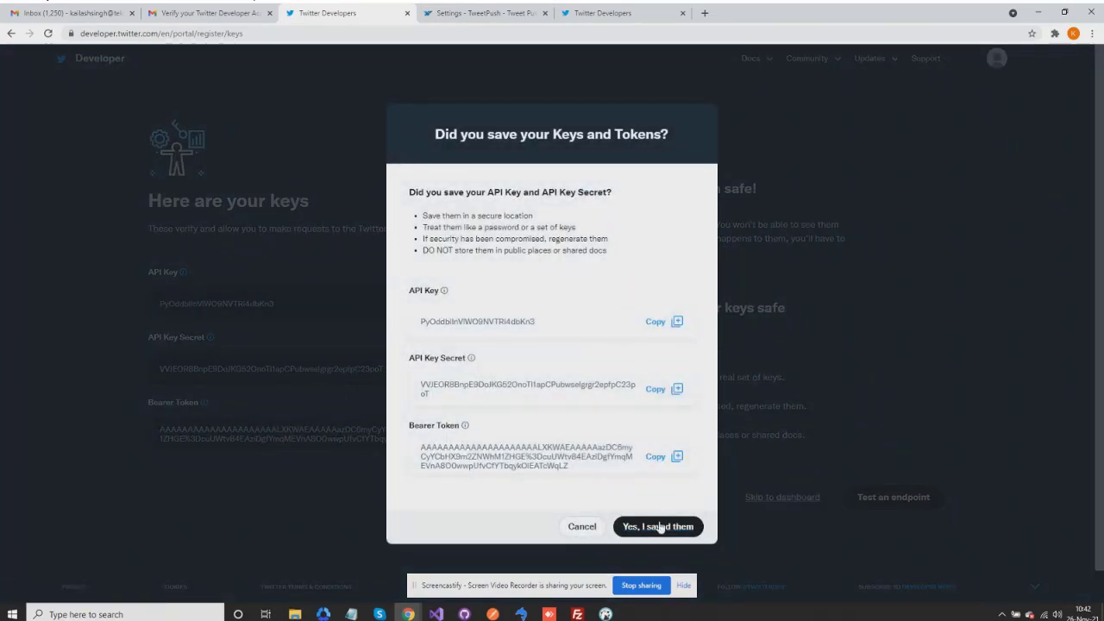
left_click(657, 526)
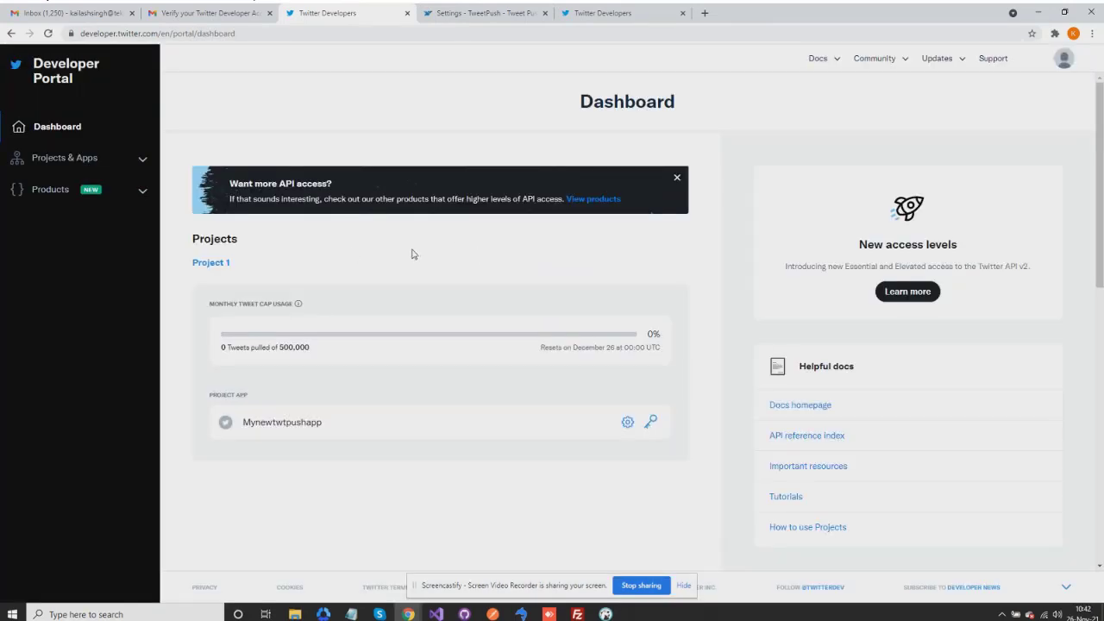
mouse_move(306, 224)
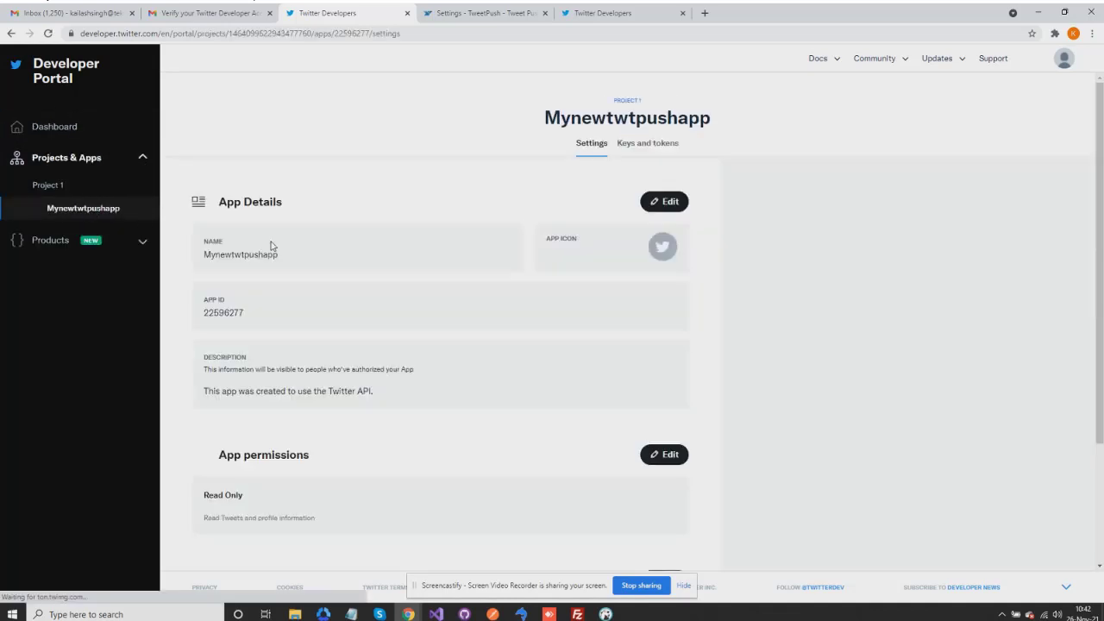
Switch Mynewtwtpushapp's permissions to Read and write and Direct message, saving and confirming.
scroll("down", 3)
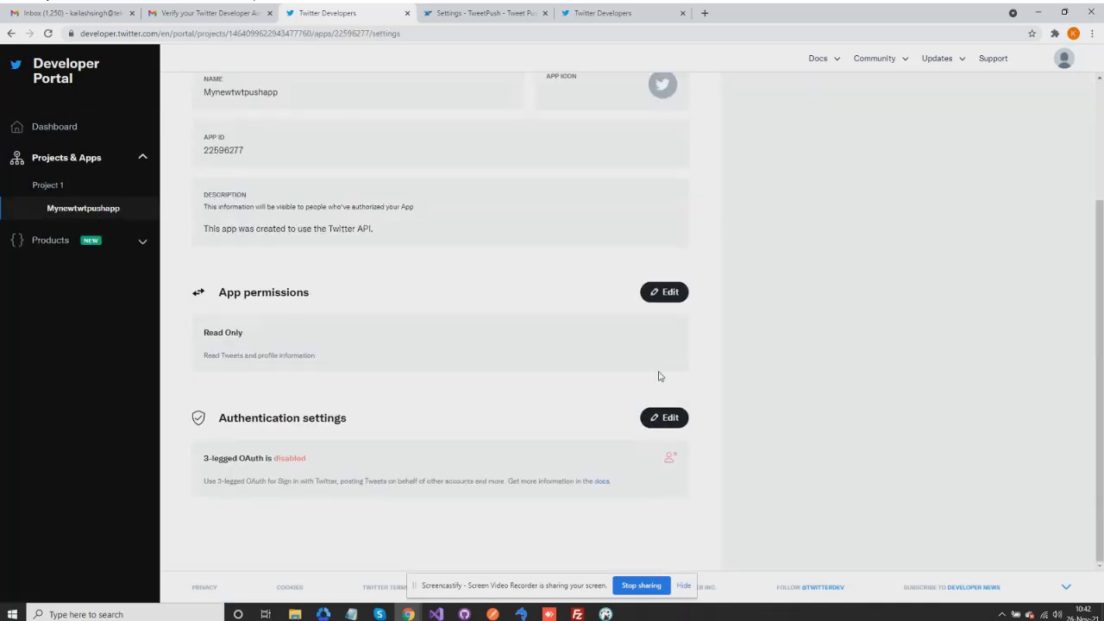
left_click(664, 292)
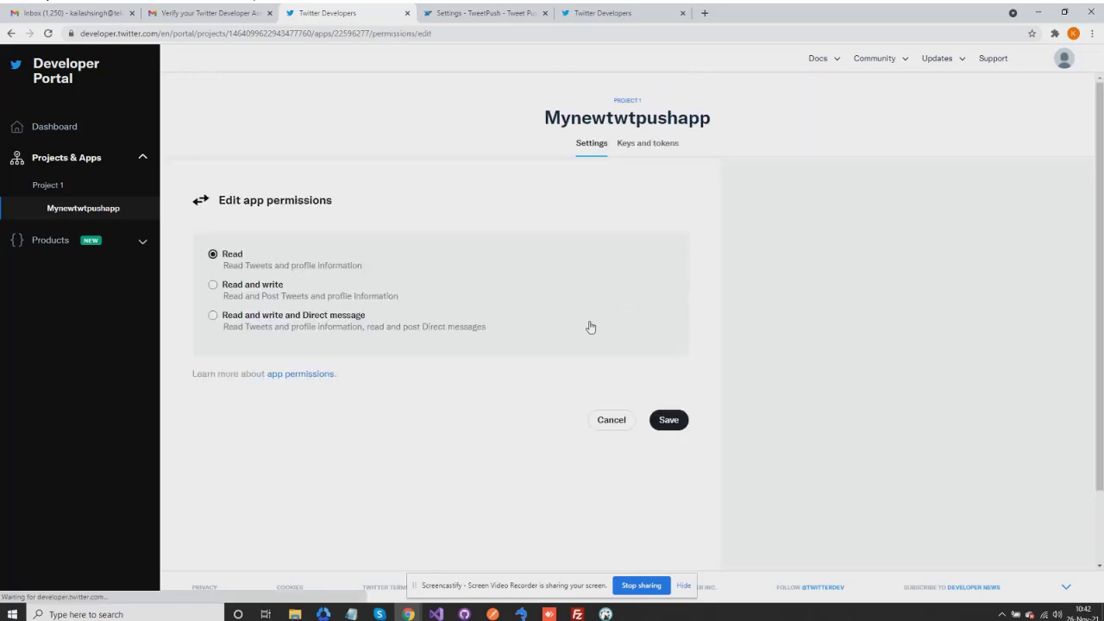
left_click(213, 315)
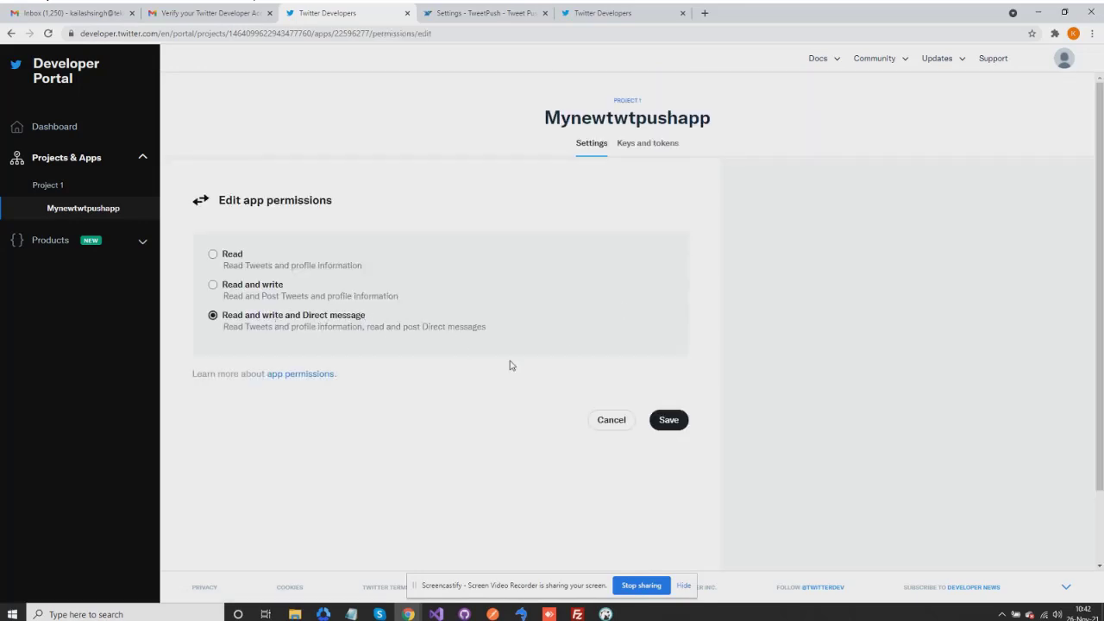
left_click(668, 420)
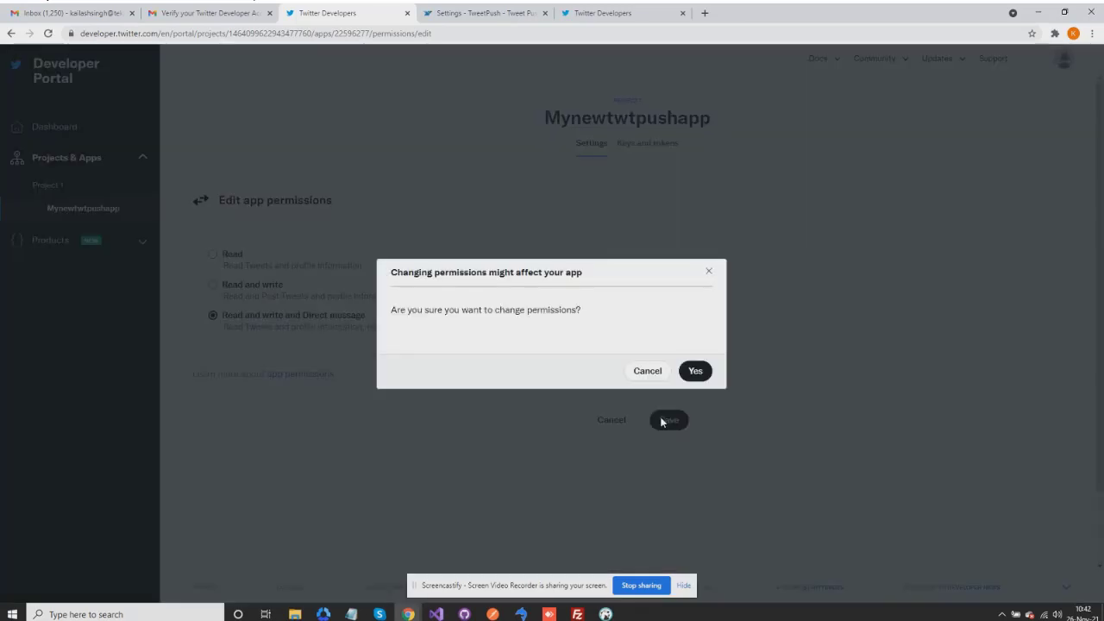
left_click(695, 371)
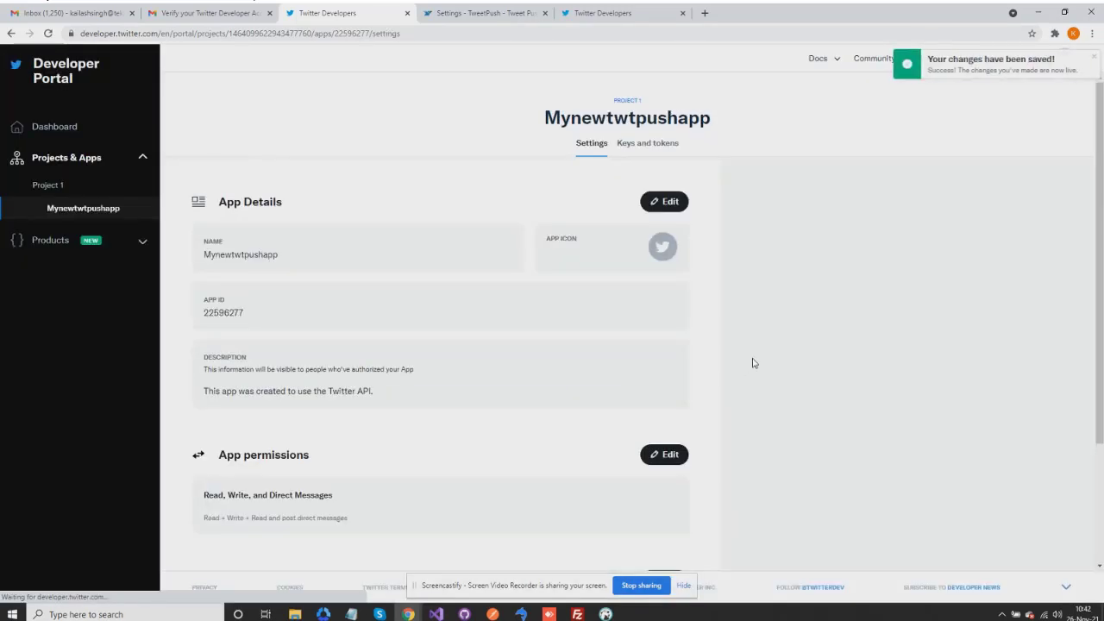
scroll("down", 3)
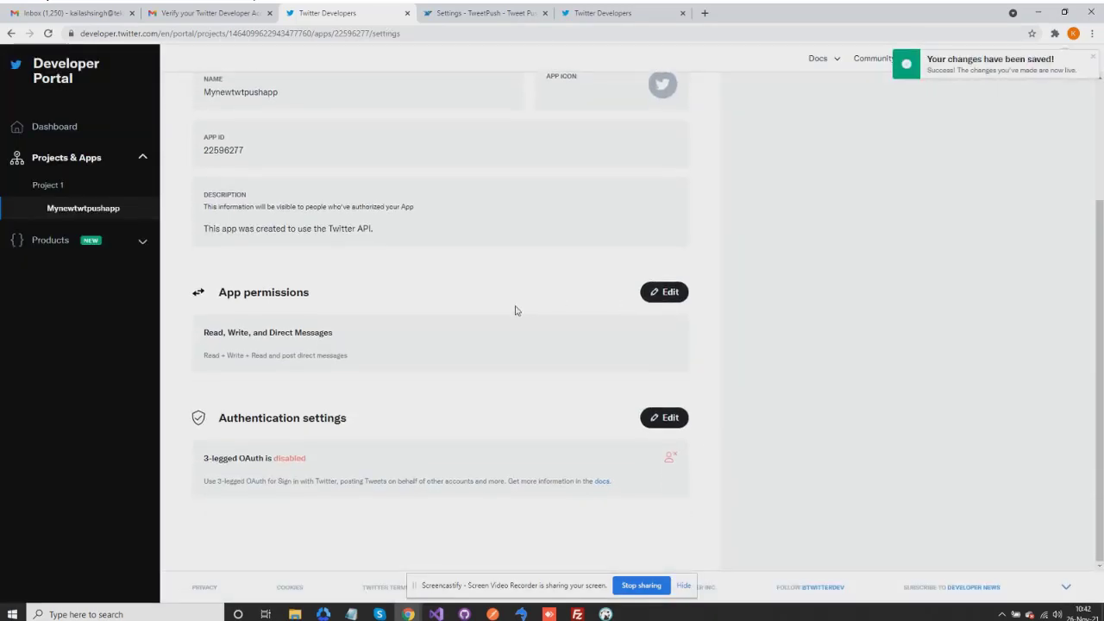
left_click(664, 418)
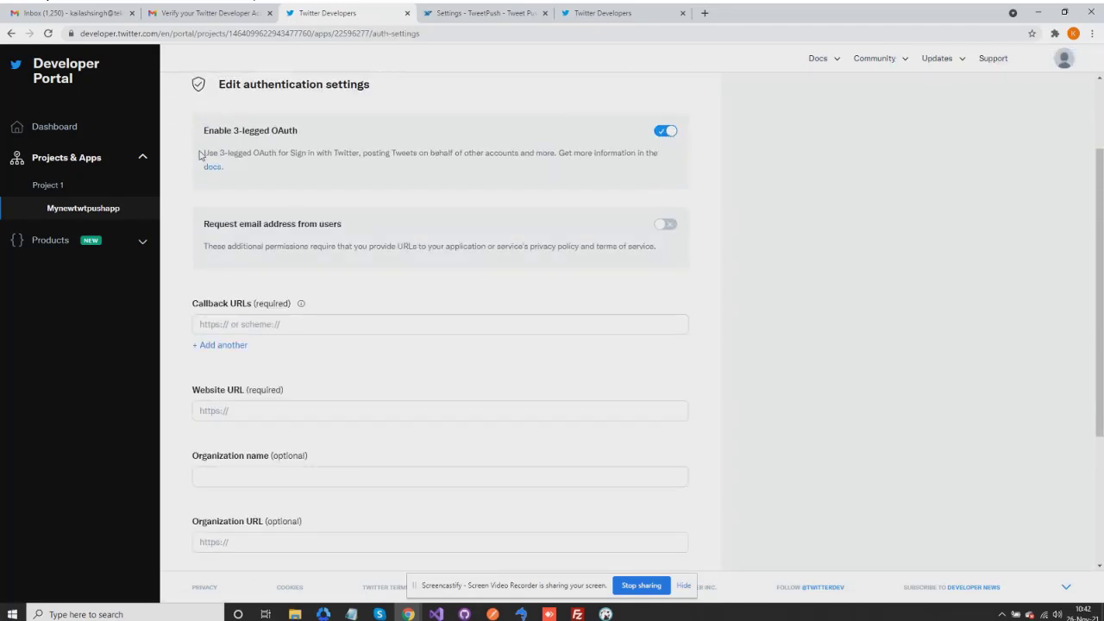
mouse_move(296, 316)
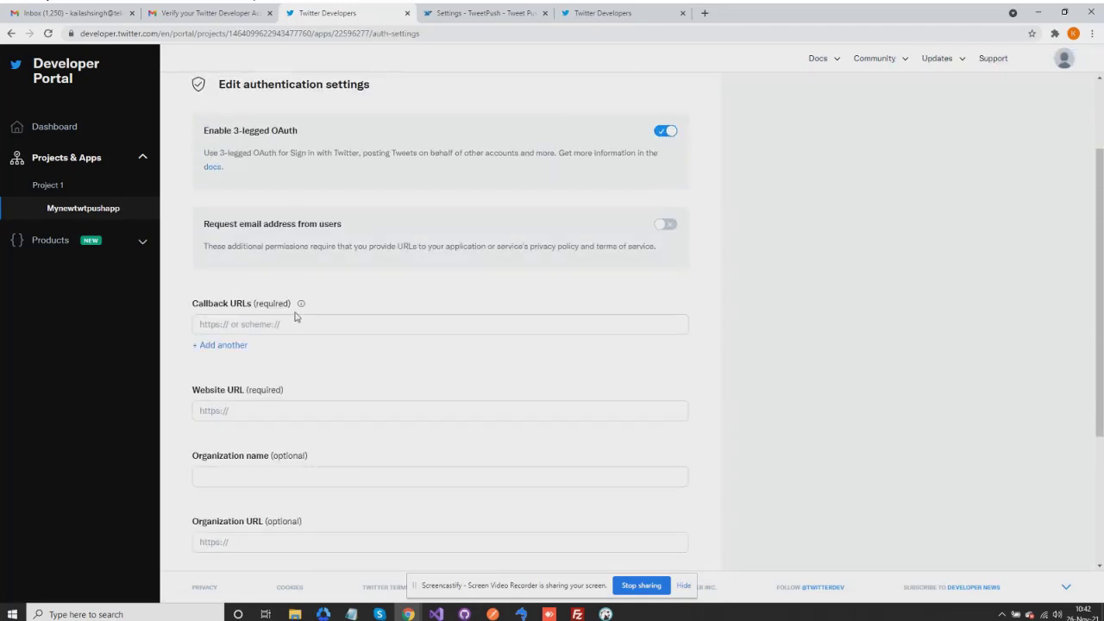
mouse_move(293, 300)
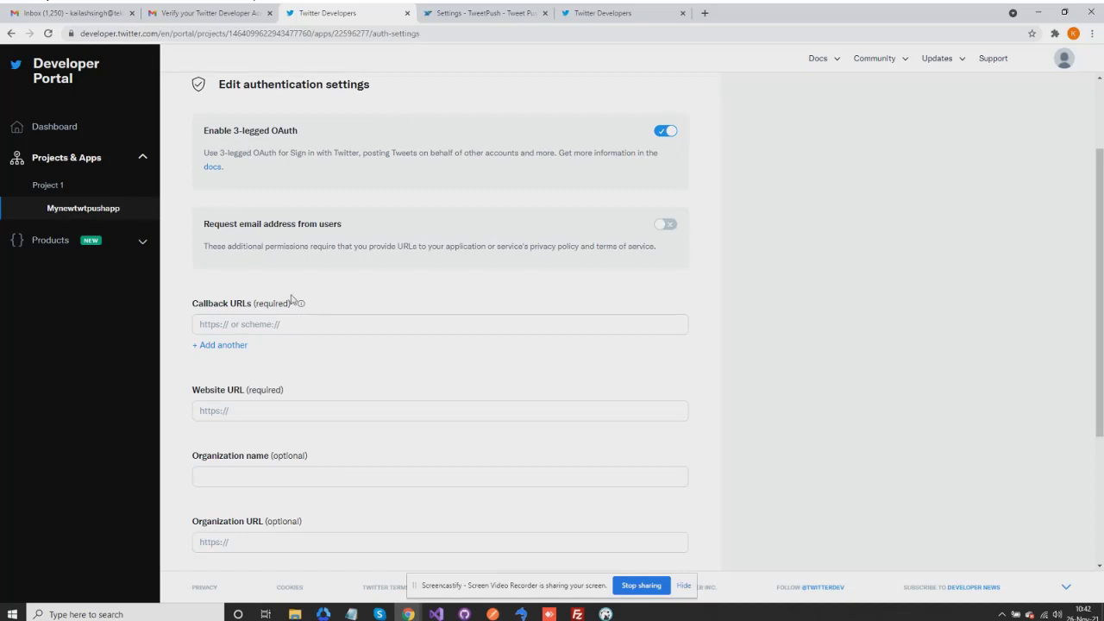
left_click(486, 13)
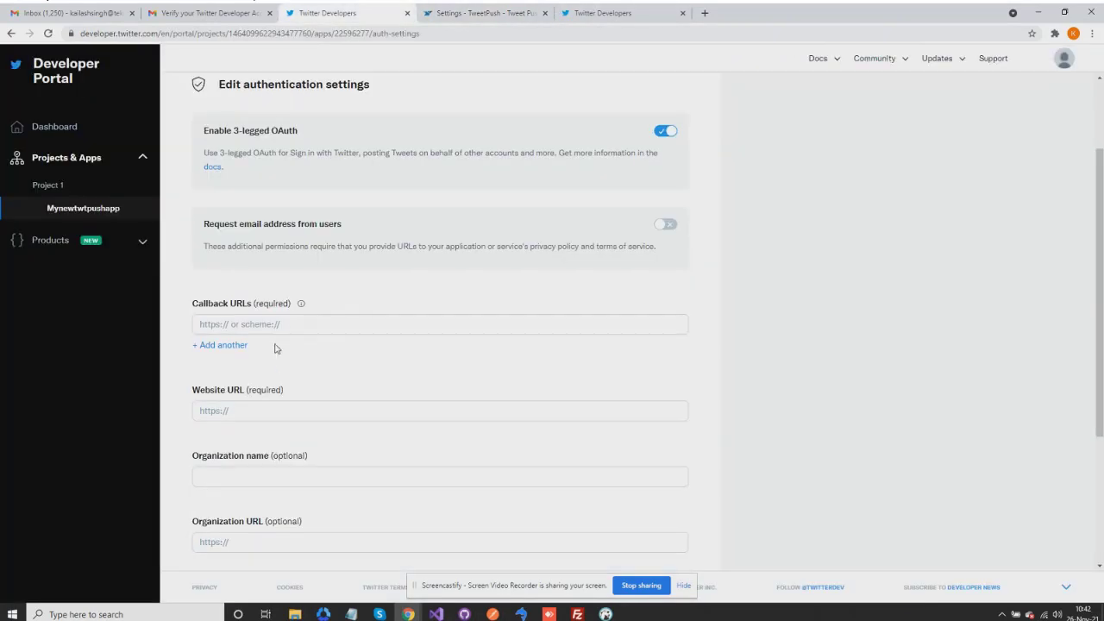
type("https://tweetpush.in/social/callback")
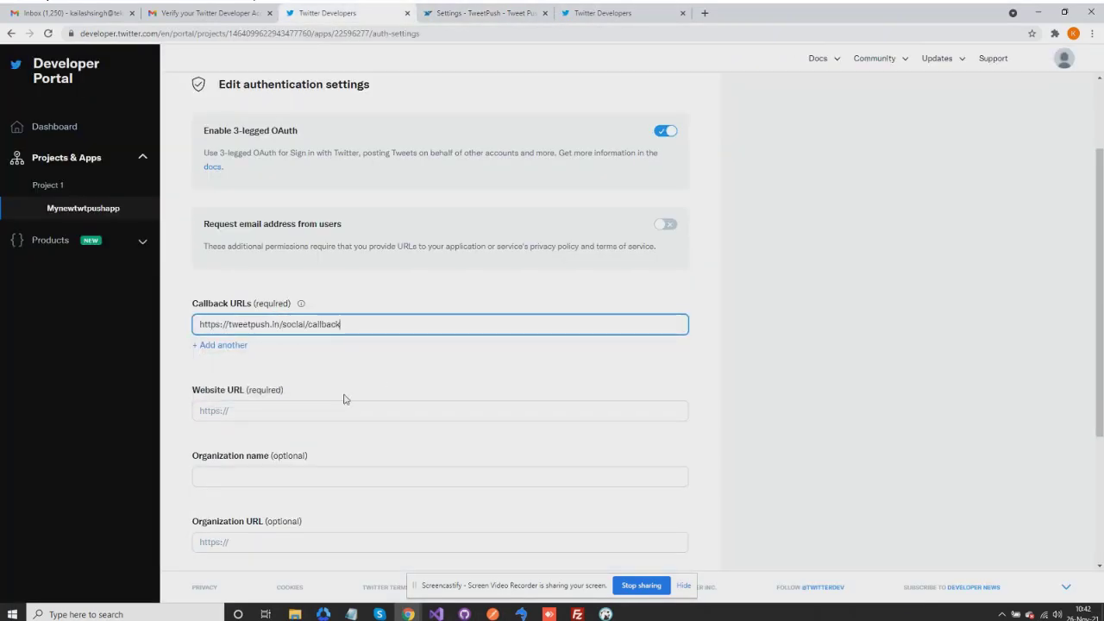
type("https://tweetpush.in/")
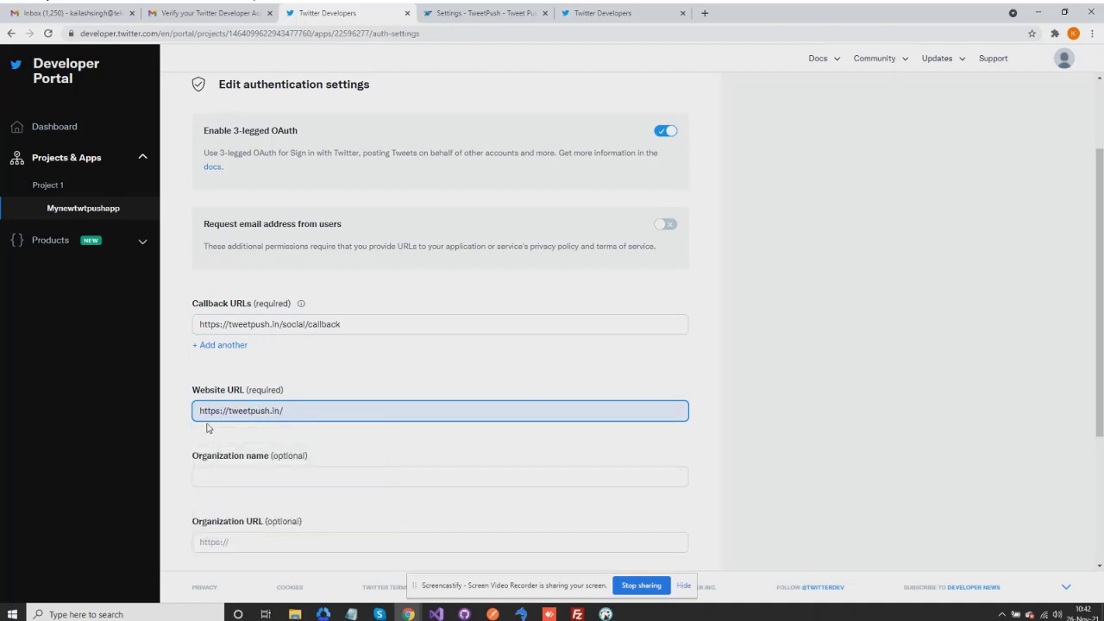
scroll("down", 3)
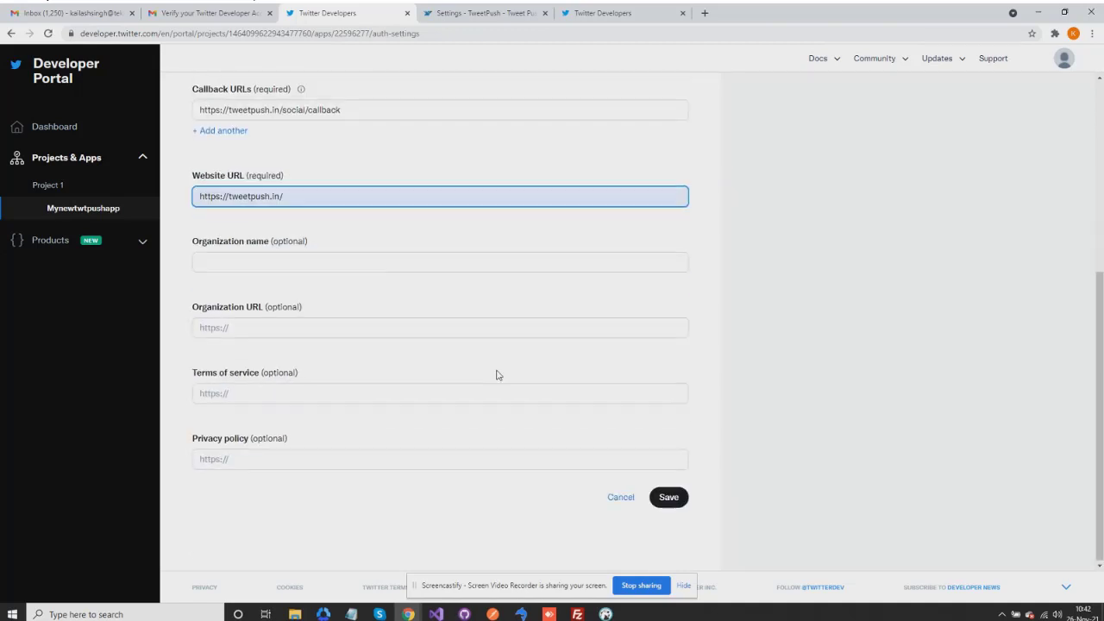
left_click(668, 497)
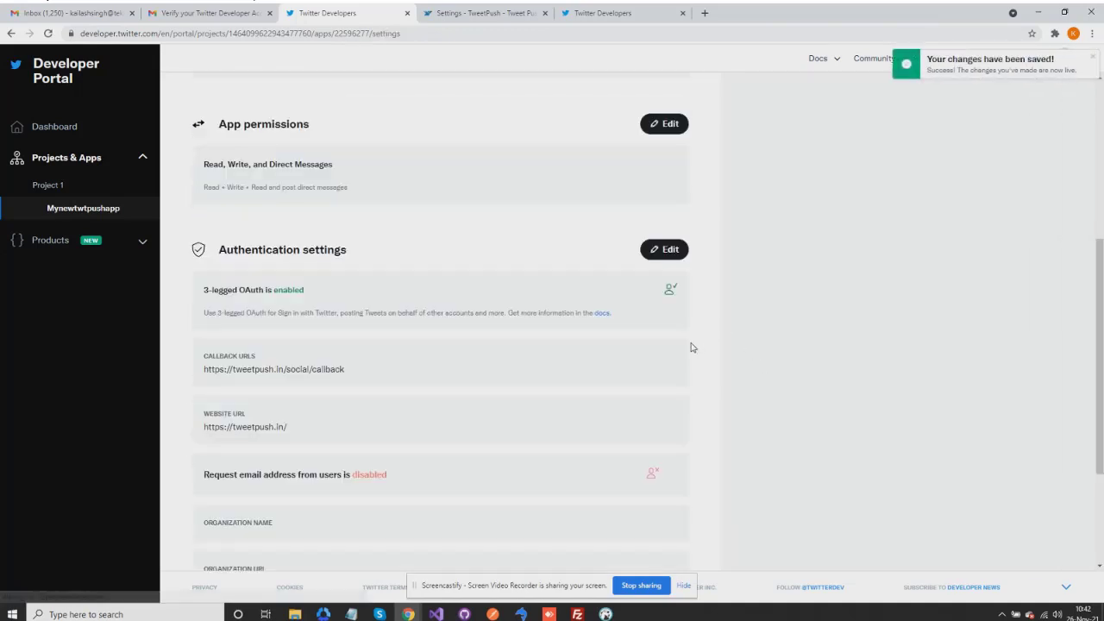
Go back to the Dashboard and use View products to reach the API v2 Elevated page.
scroll("up", 3)
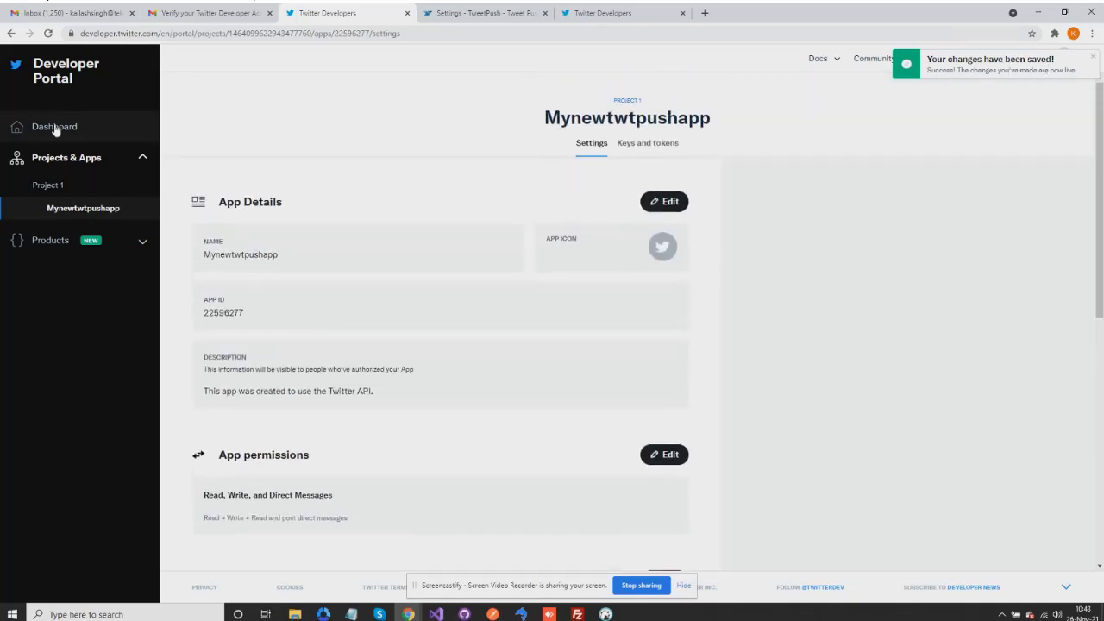
left_click(53, 127)
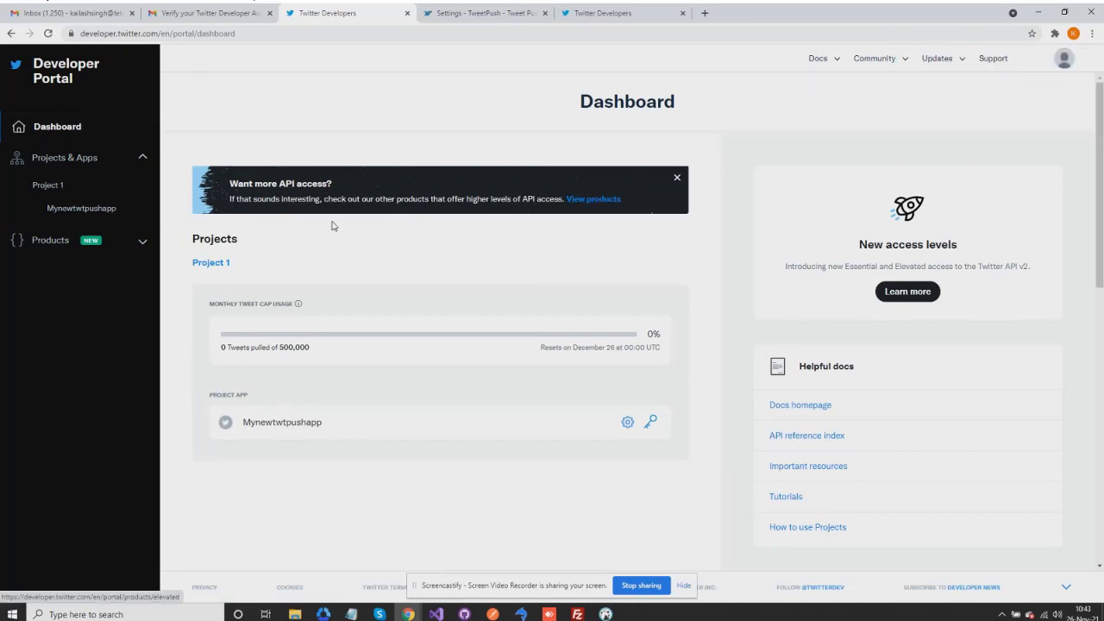
mouse_move(623, 234)
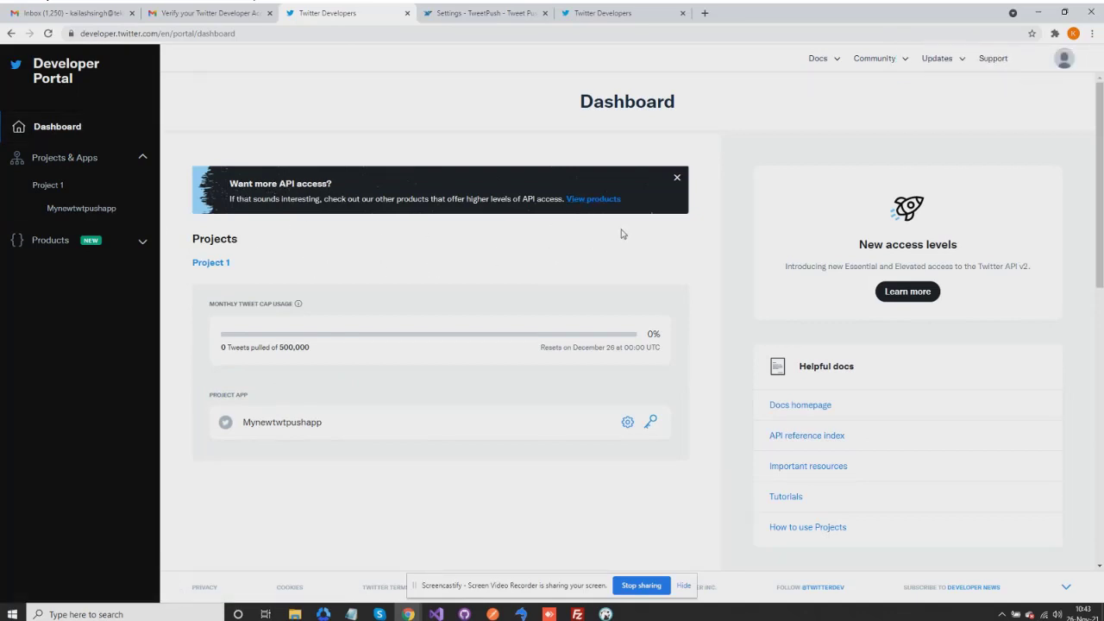
left_click(906, 291)
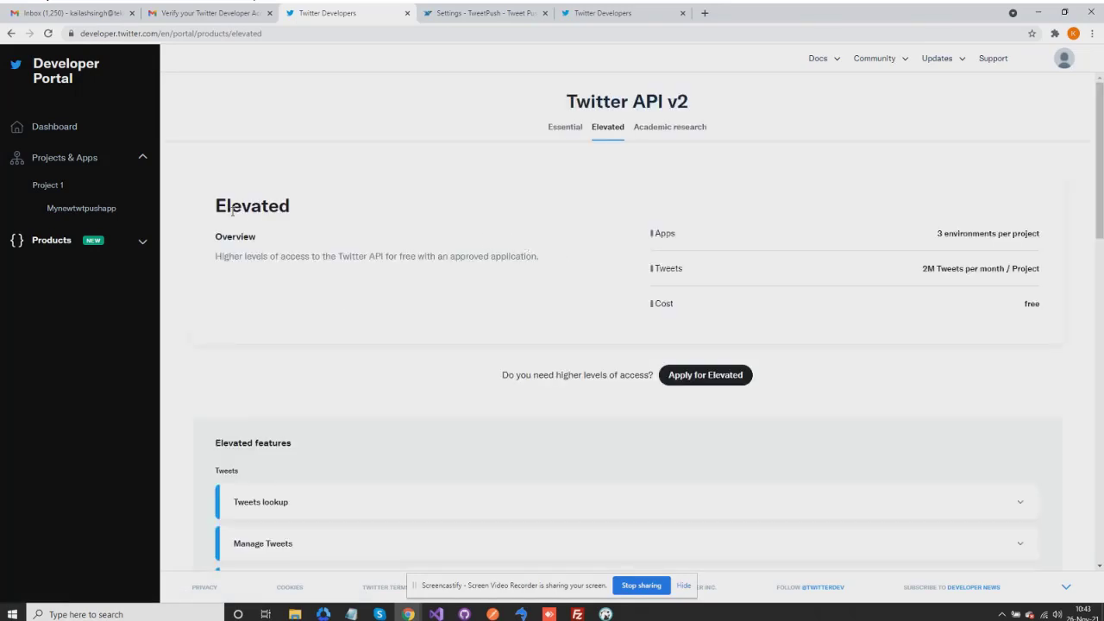
double_click(252, 205)
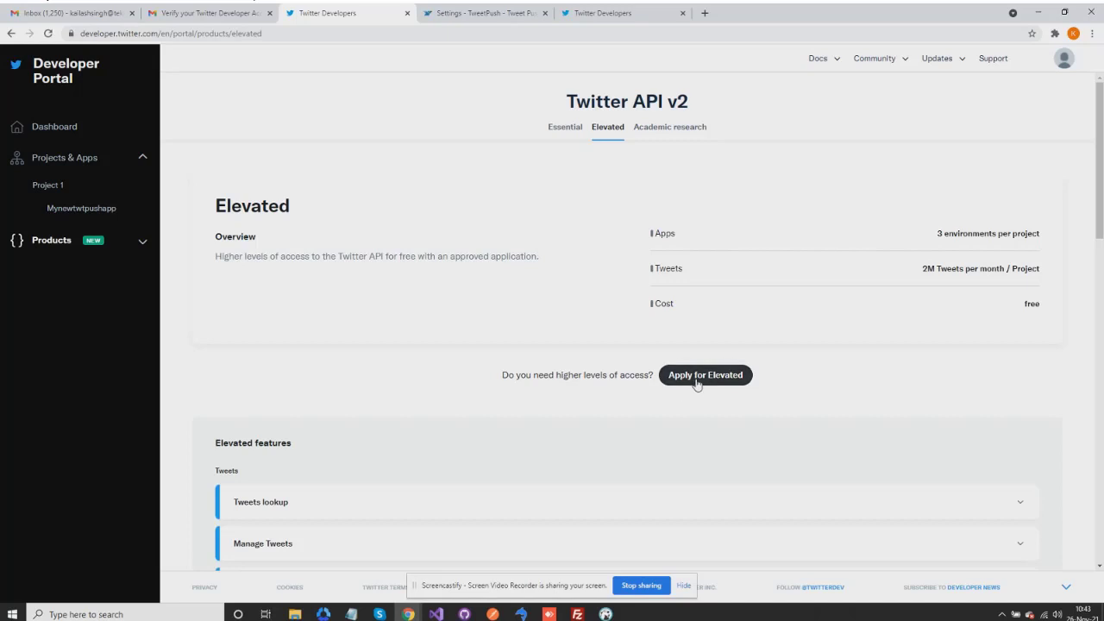
Start the Elevated access application with coding skill set to No experience.
left_click(704, 374)
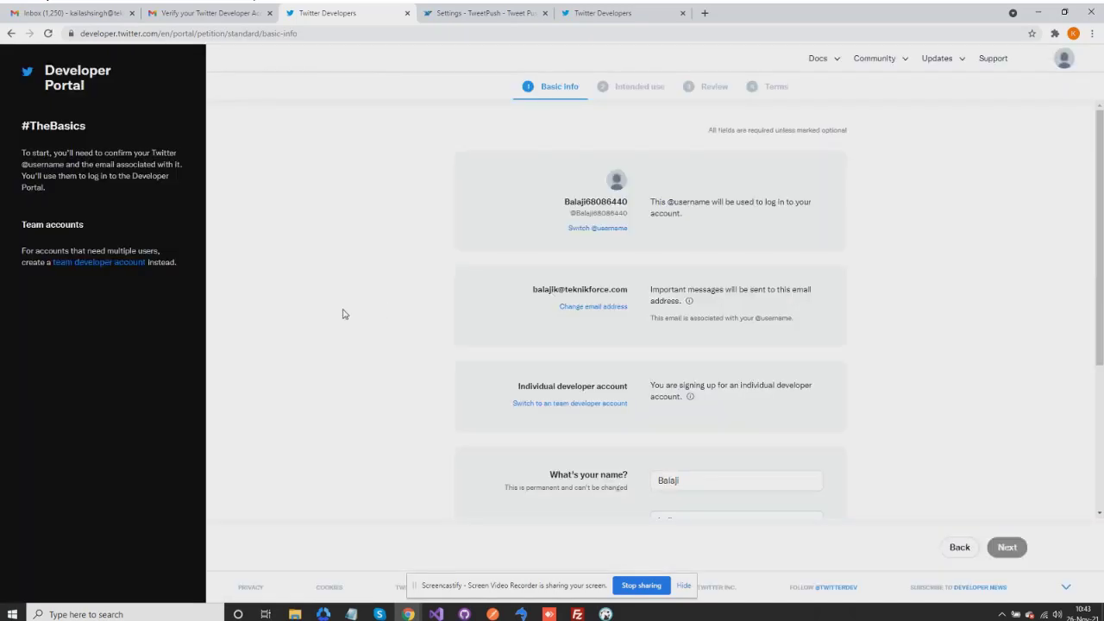
scroll("down", 3)
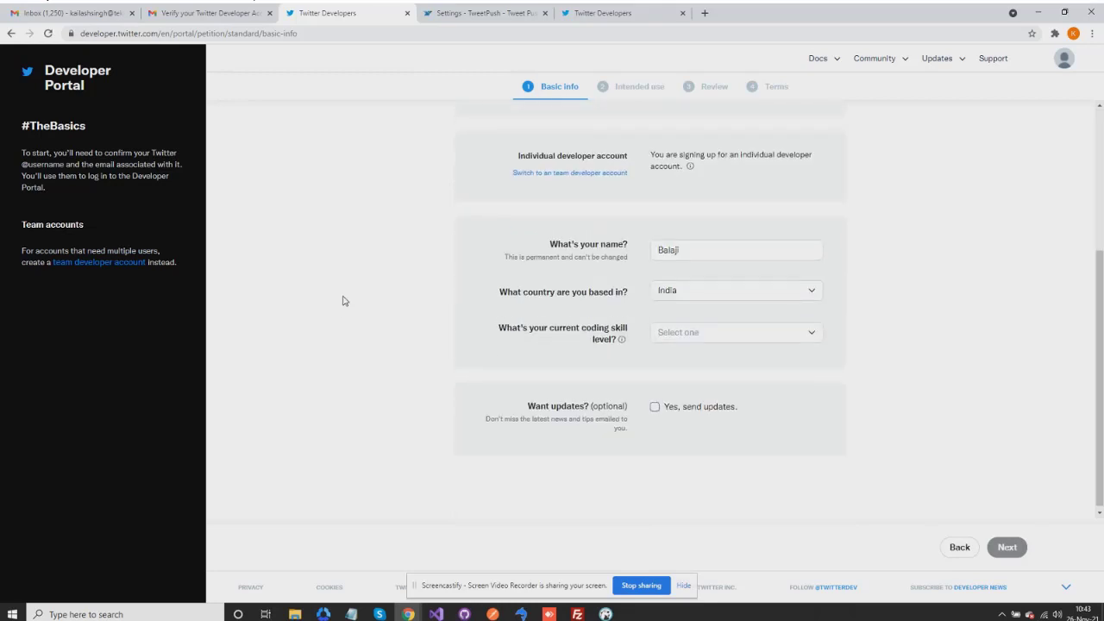
left_click(734, 332)
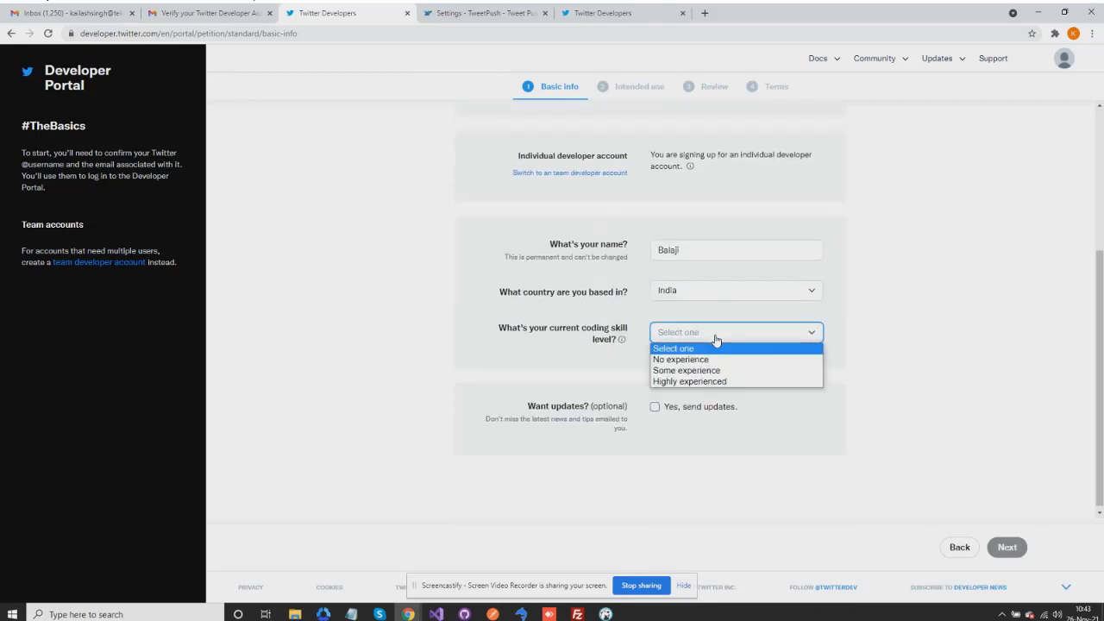
left_click(680, 359)
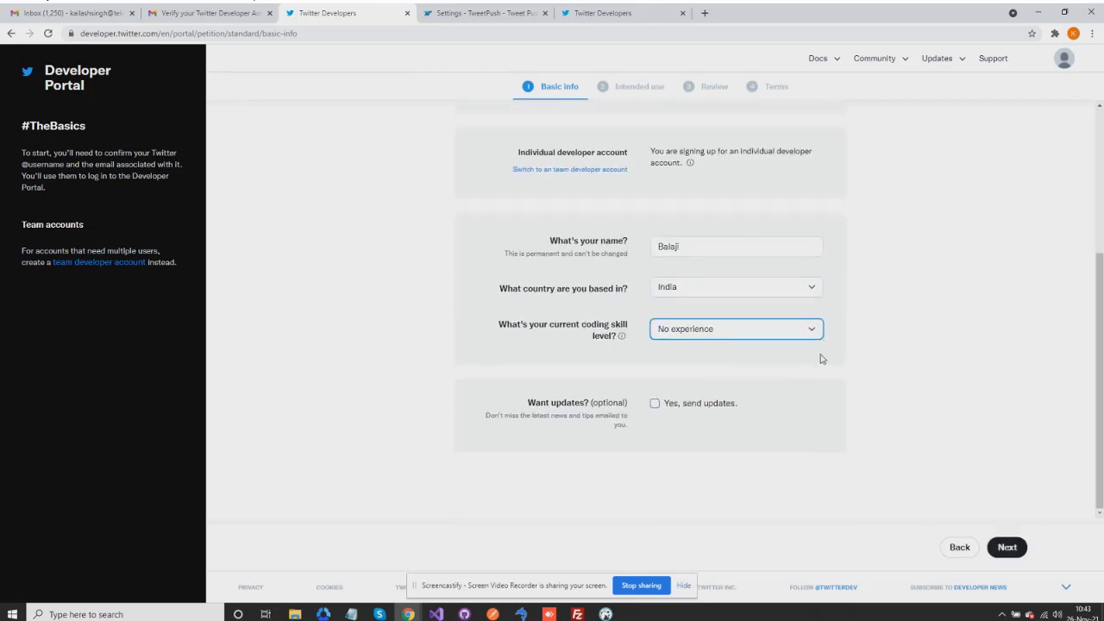
left_click(1006, 547)
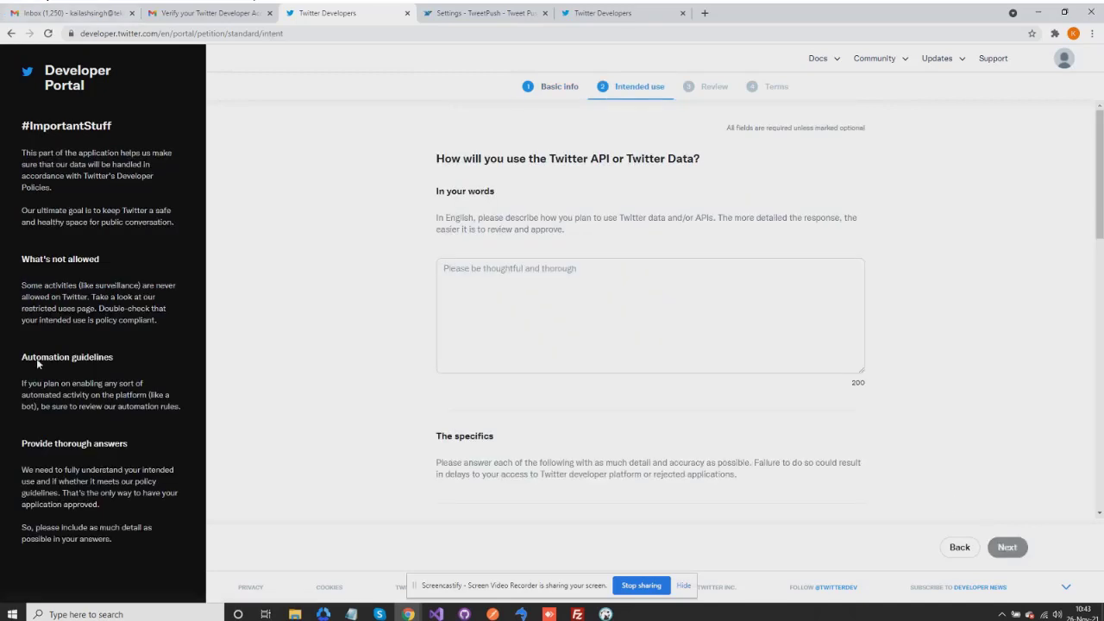
mouse_move(279, 424)
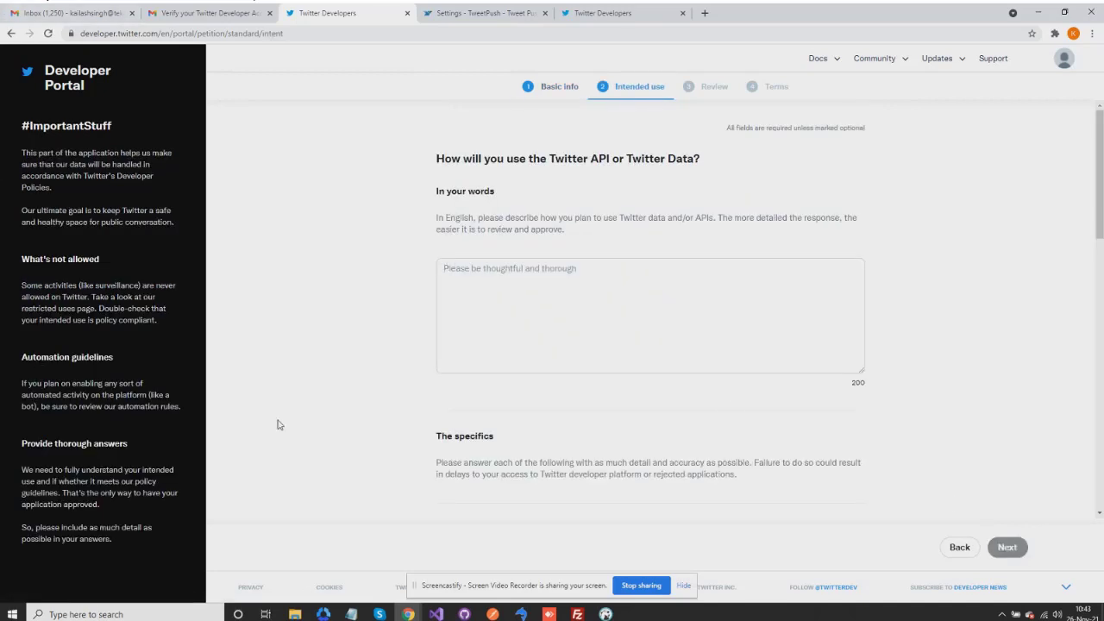
mouse_move(733, 397)
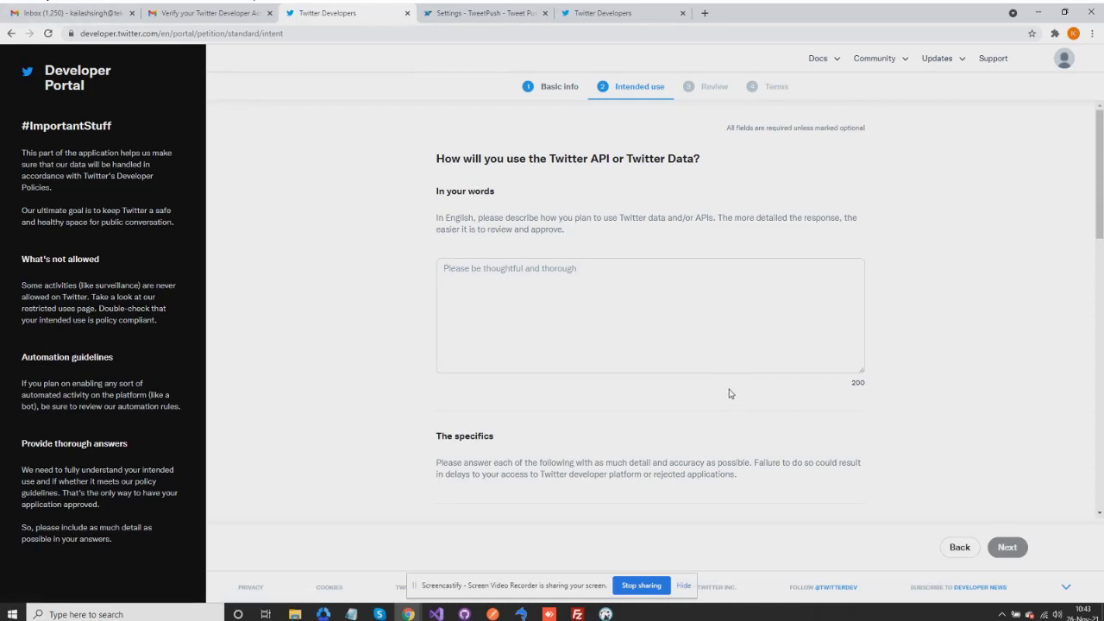
mouse_move(730, 383)
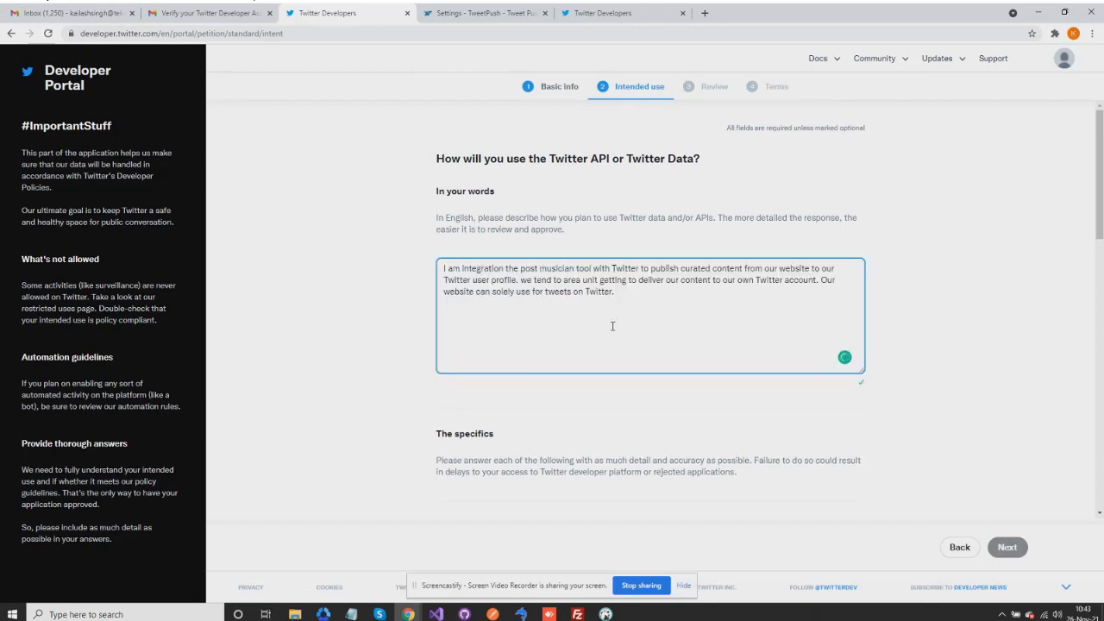
Answer the intended-use questions, setting government-entity data sharing to No.
scroll("down", 3)
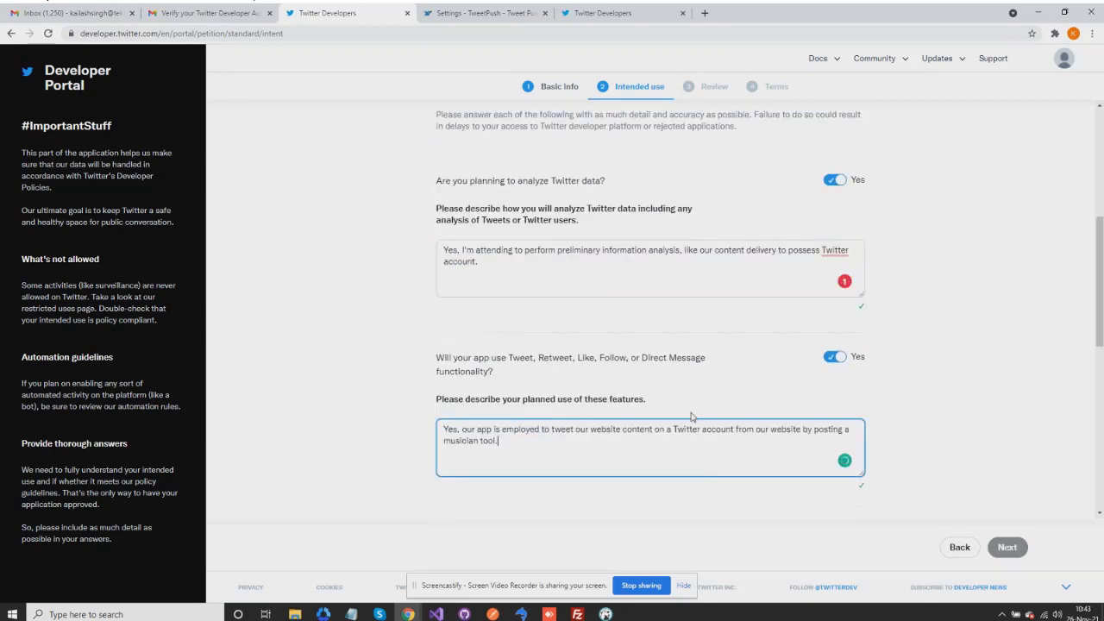
scroll("down", 3)
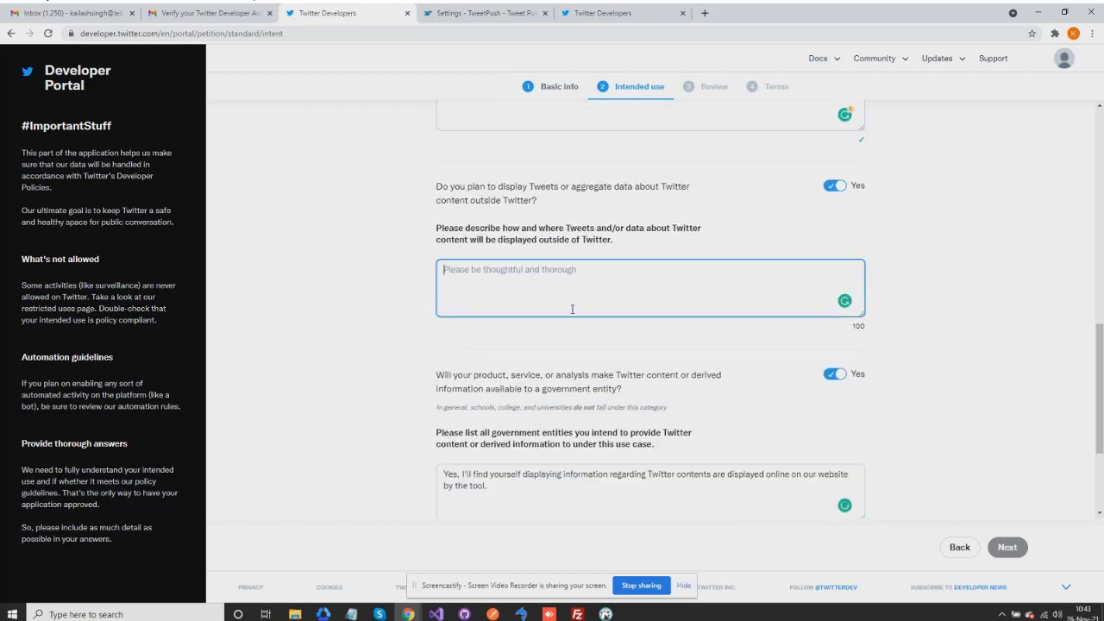
scroll("down", 3)
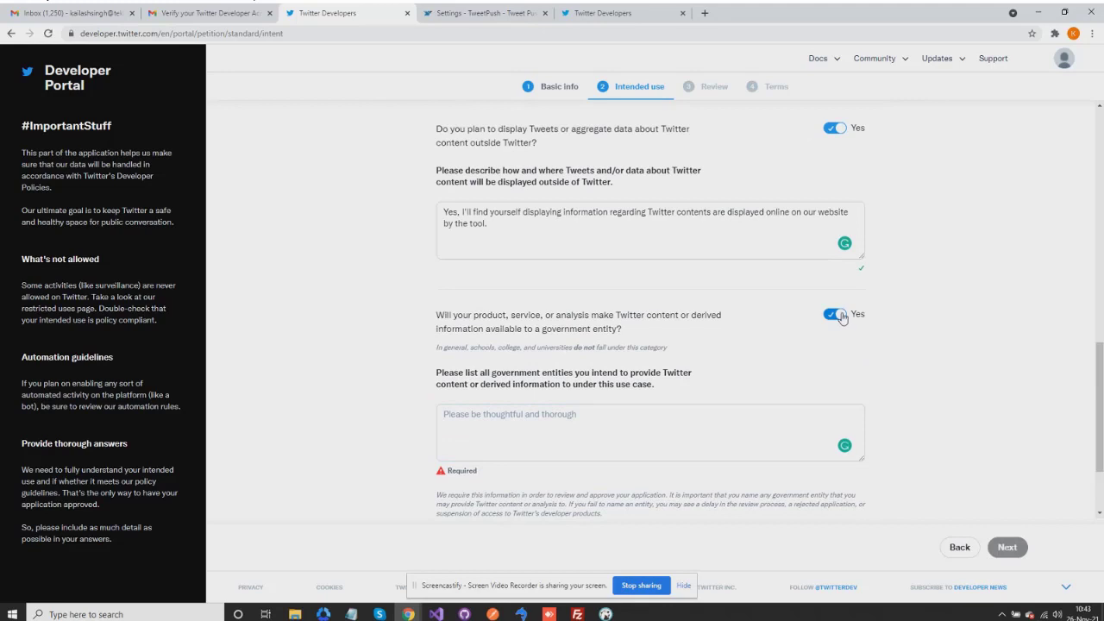
left_click(835, 314)
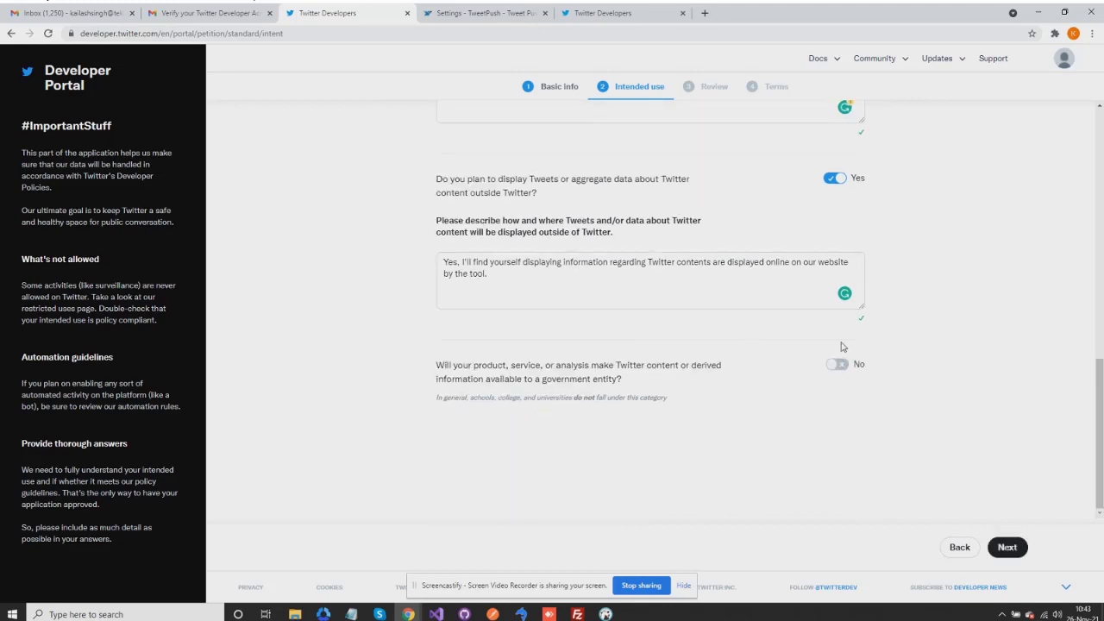
mouse_move(471, 393)
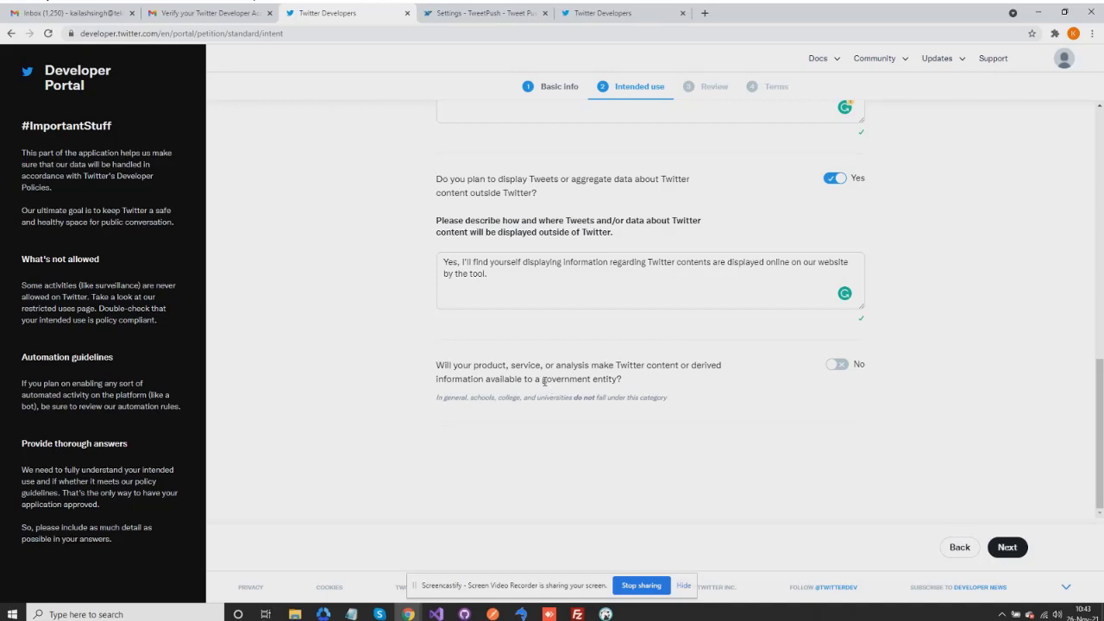
mouse_move(757, 388)
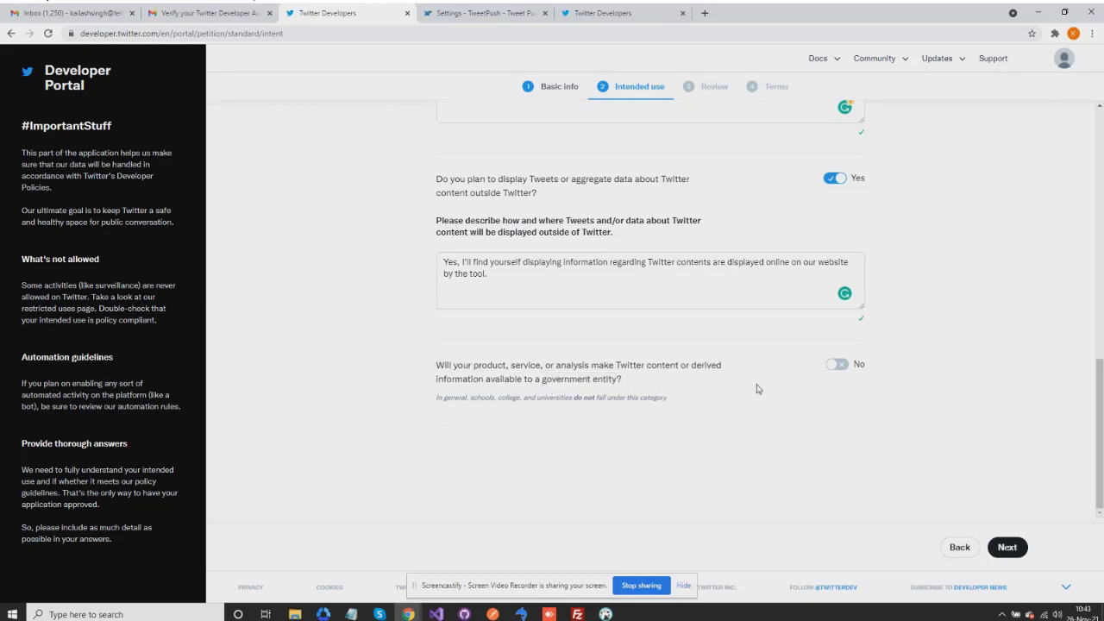
mouse_move(824, 386)
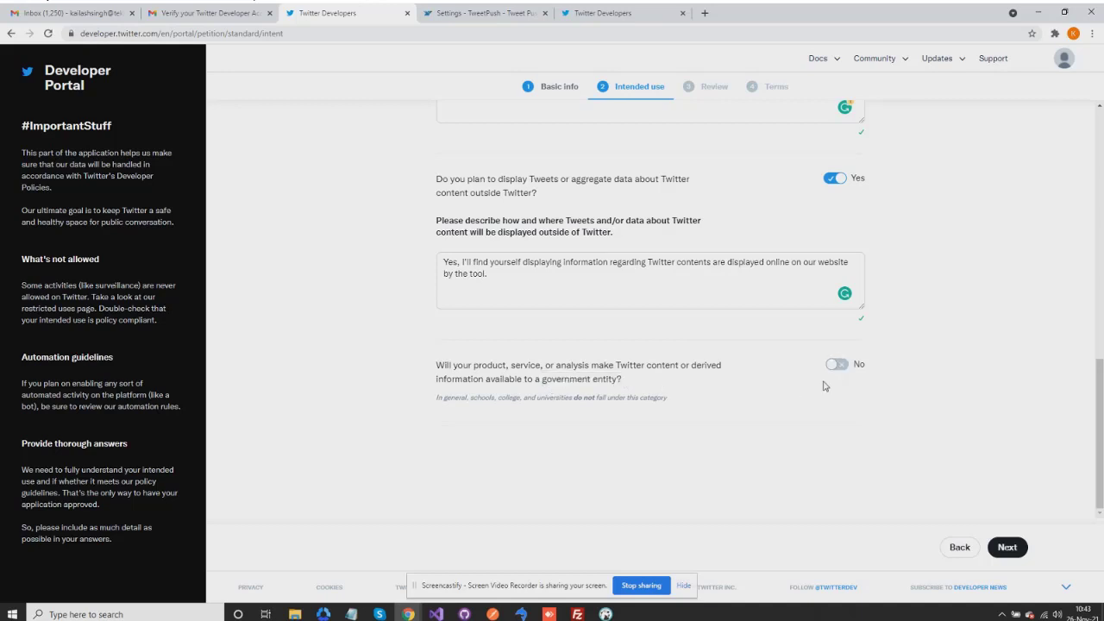
scroll("up", 3)
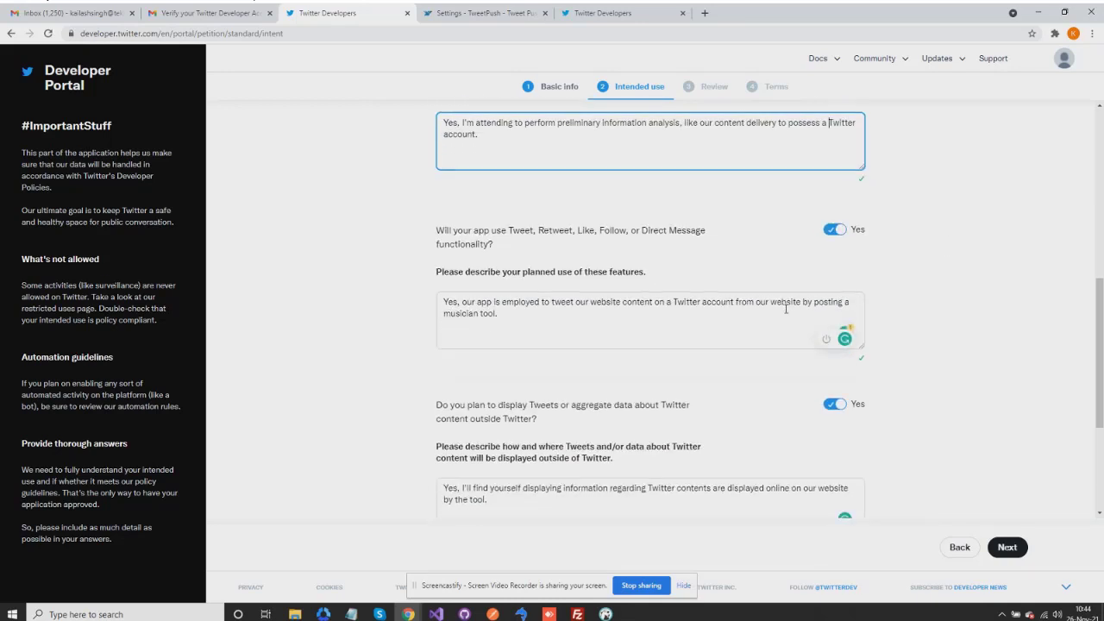
scroll("down", 3)
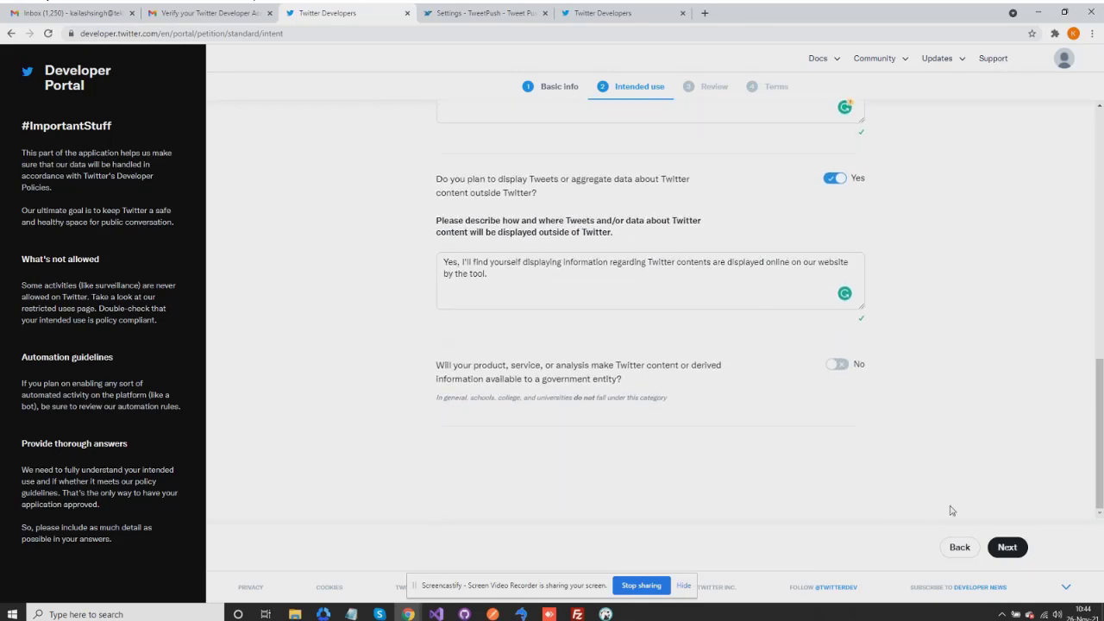
left_click(1007, 547)
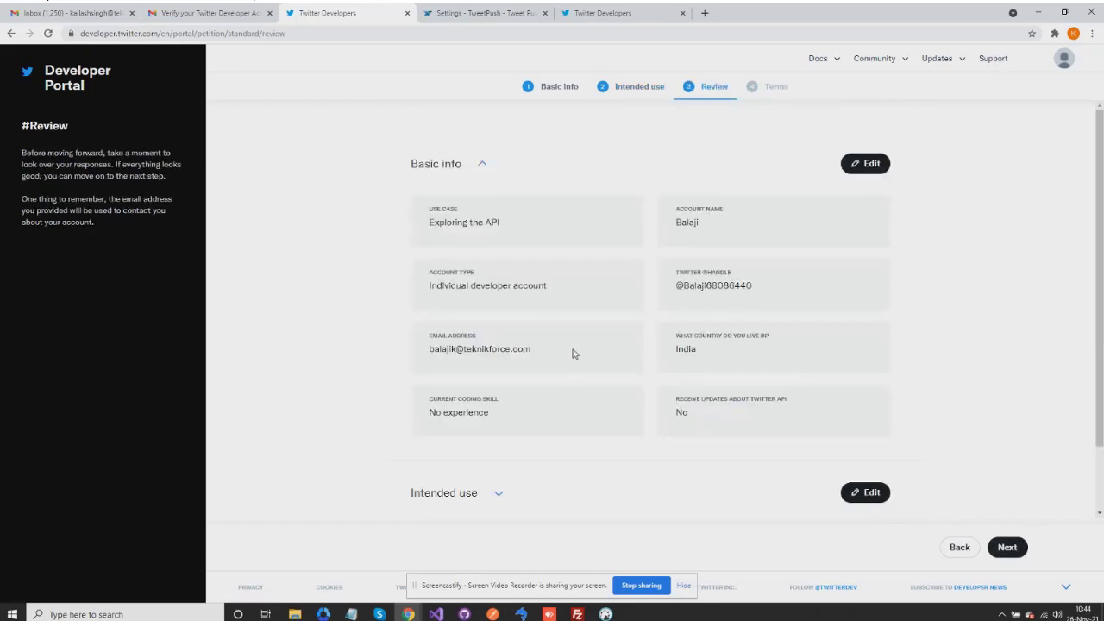
Check the Basic info and Intended use answers on the Review page.
scroll("down", 3)
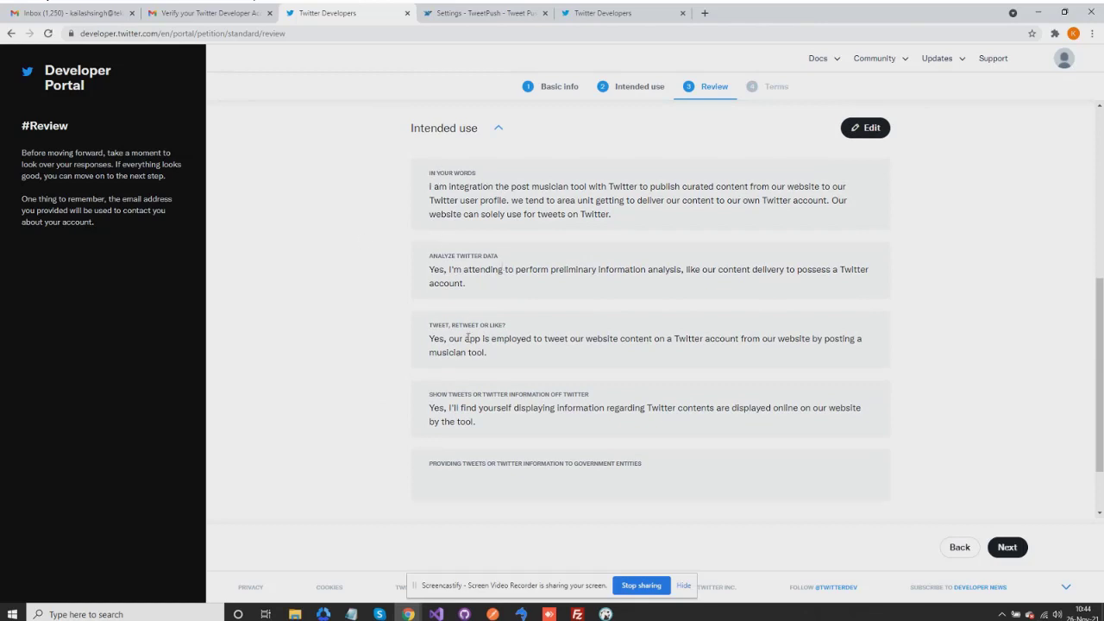
mouse_move(979, 518)
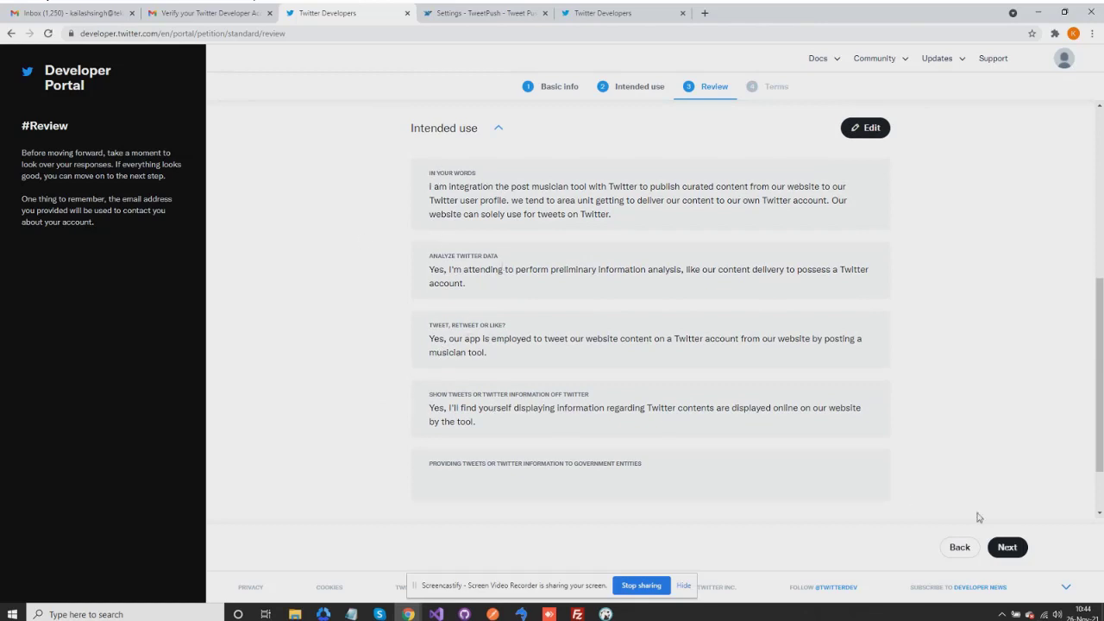
left_click(1006, 547)
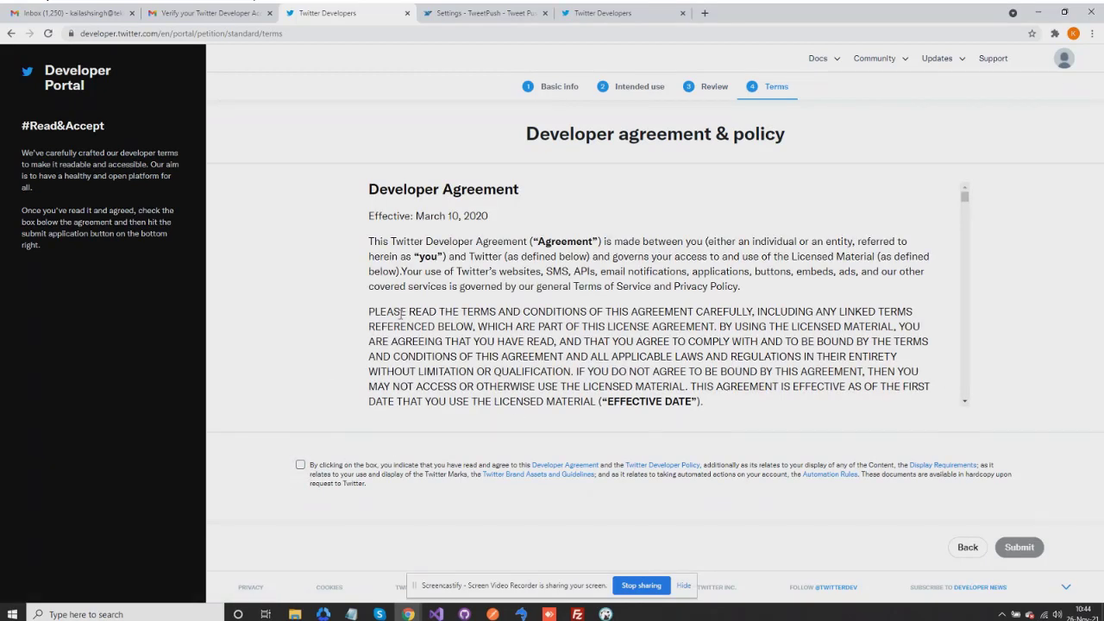
Accept the developer agreement and submit the Elevated access application for Project 1.
left_click(300, 464)
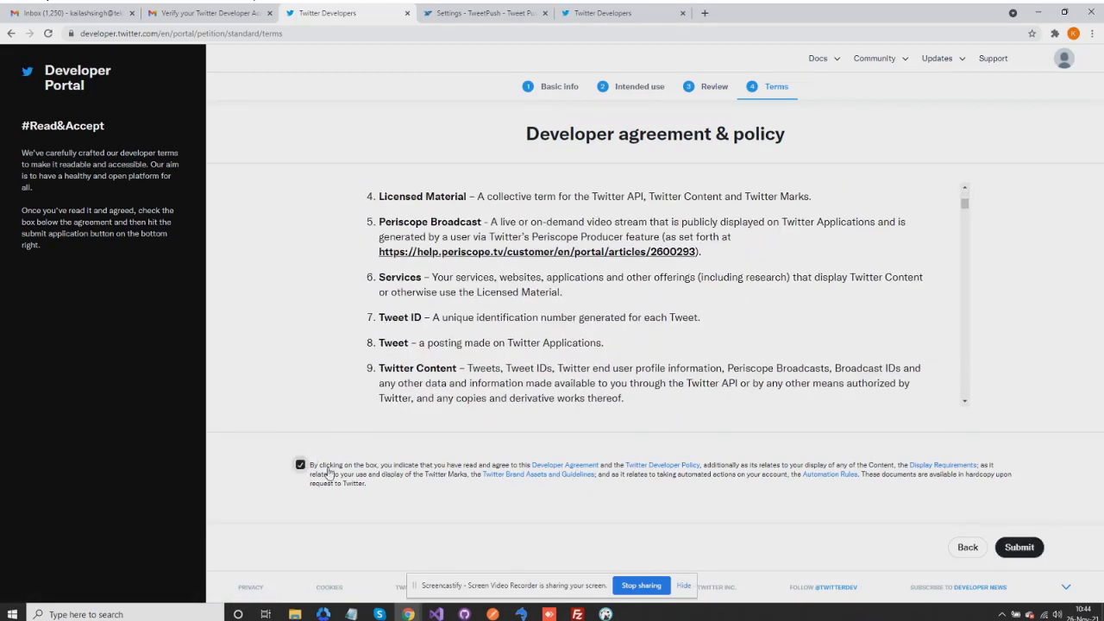
left_click(1019, 546)
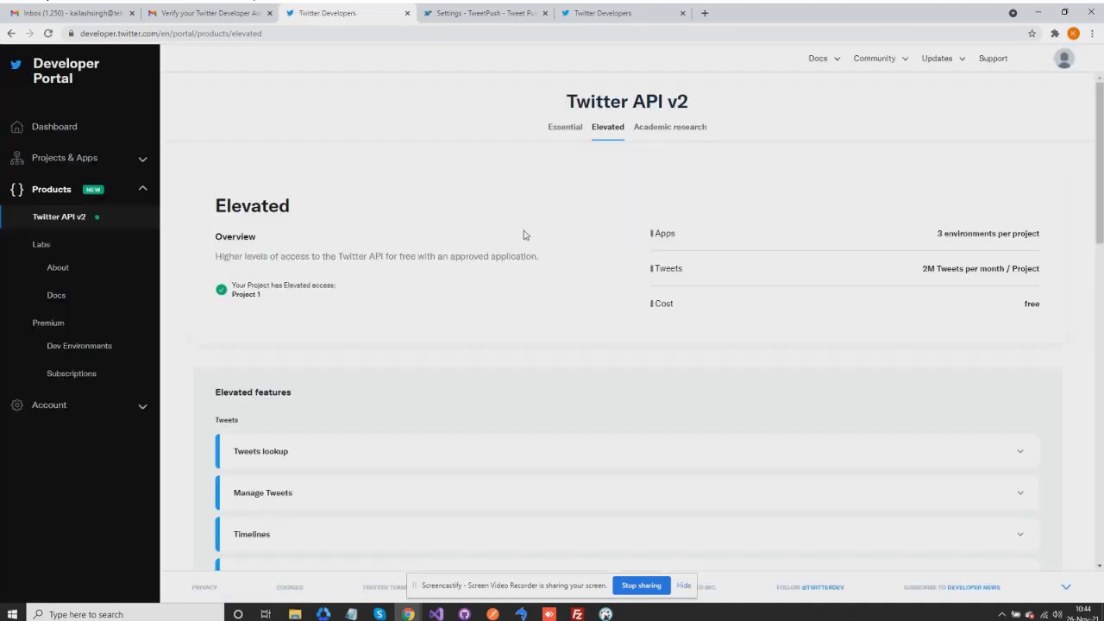
left_click_drag(215, 256, 355, 256)
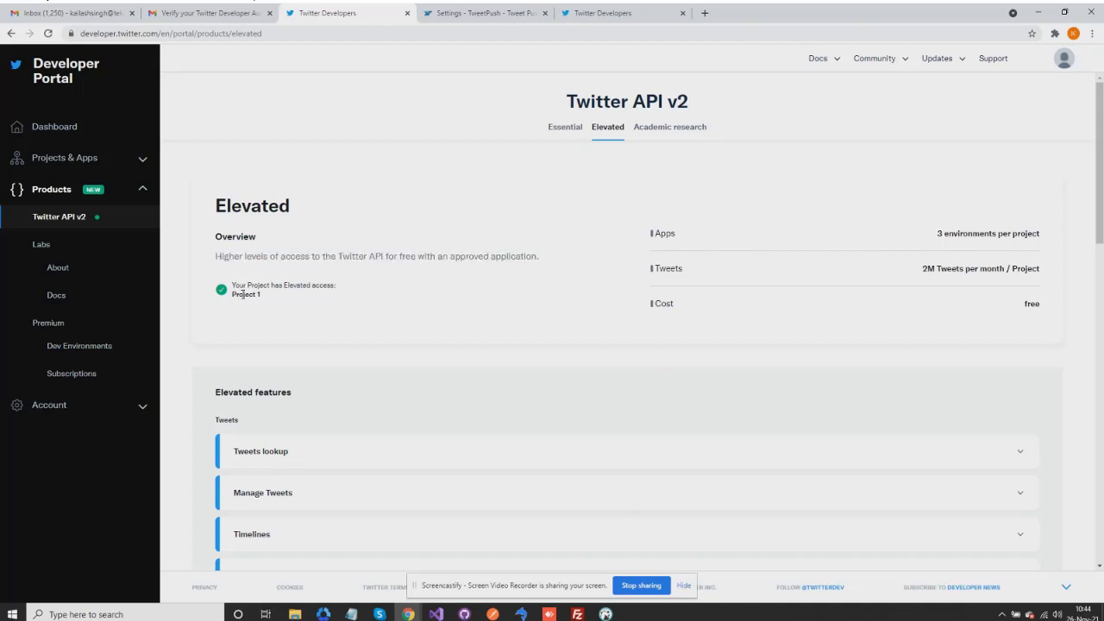
left_click(485, 12)
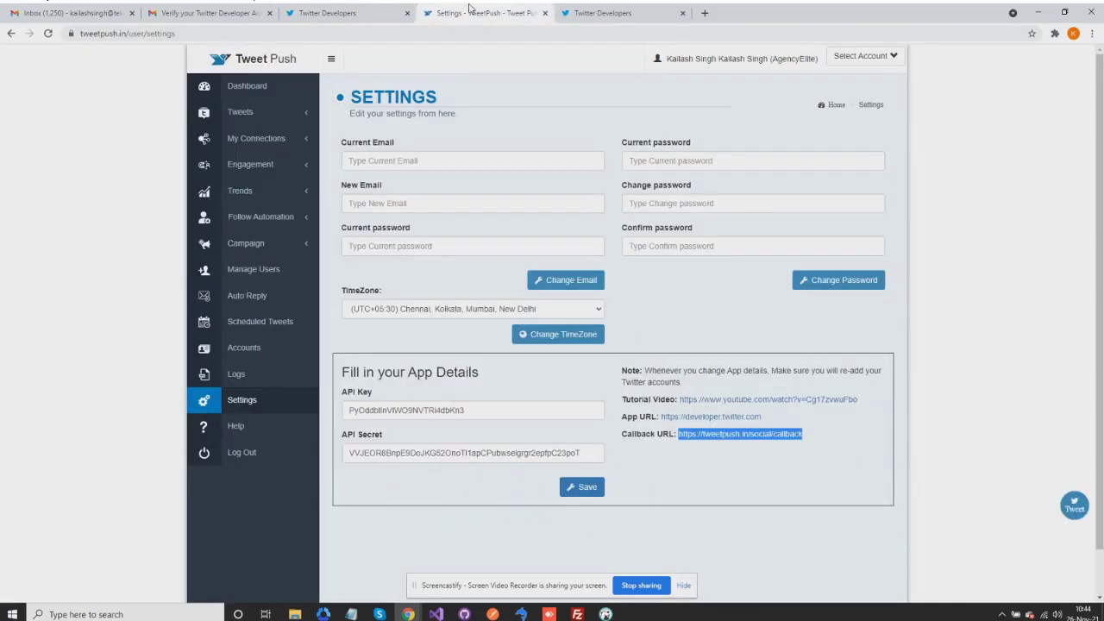
Authorize Mynewtwtpushapp and add Balaji68086440 as the fifth TweetPush account.
left_click(244, 347)
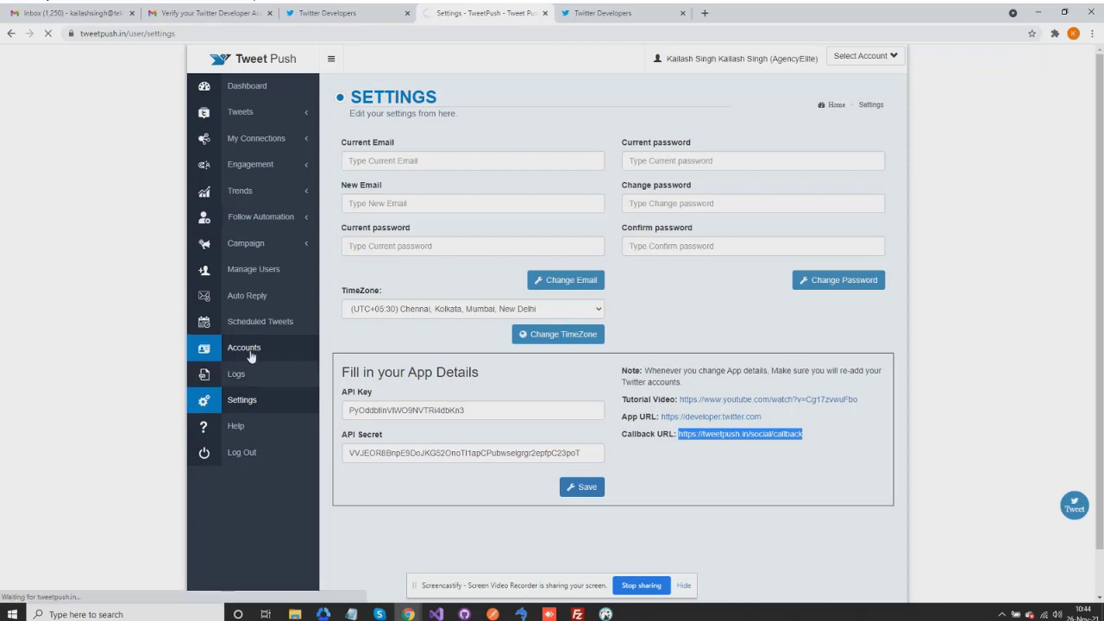
left_click(245, 347)
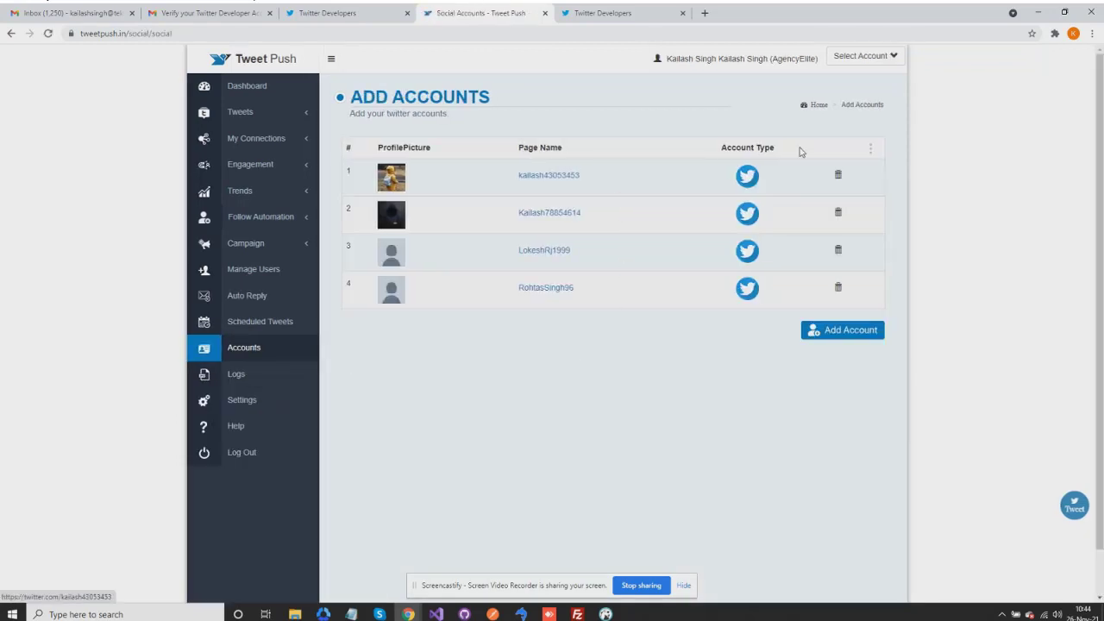
left_click(840, 330)
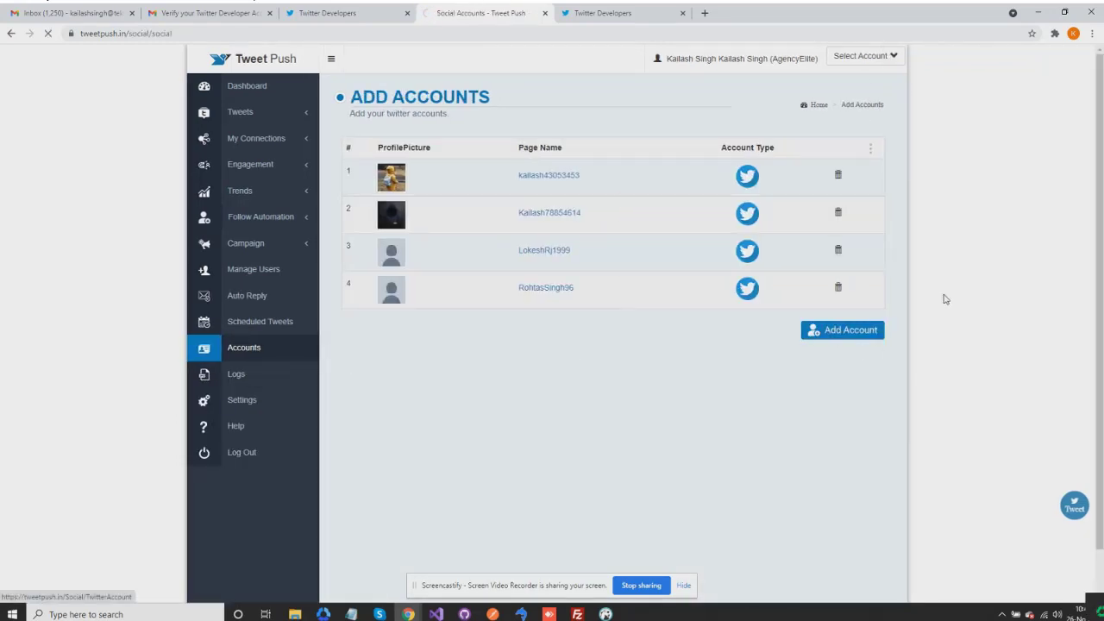
left_click(842, 330)
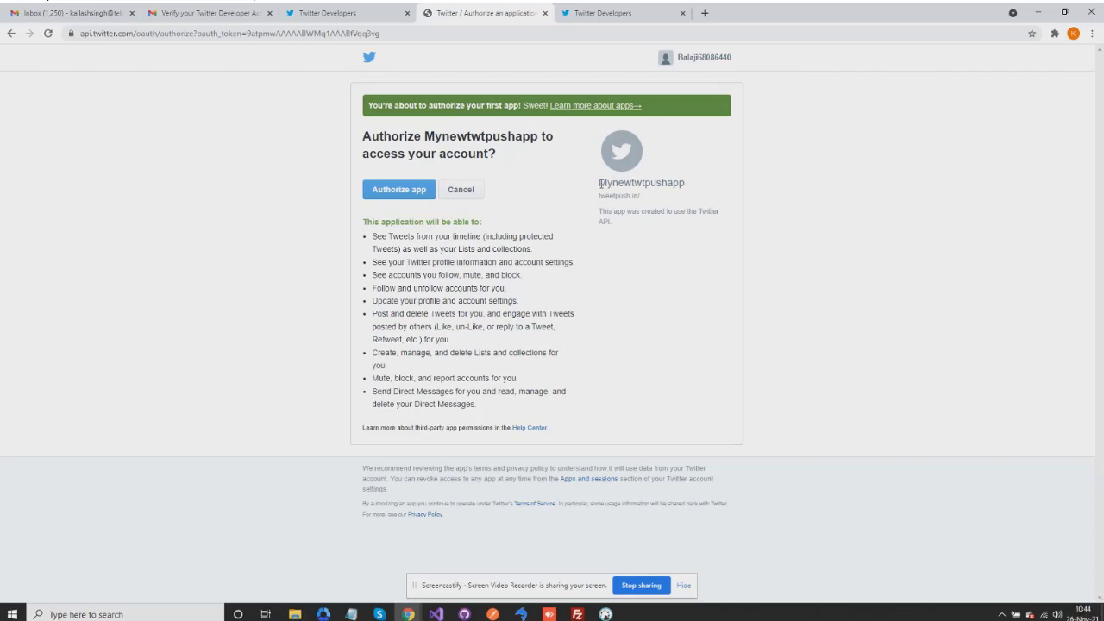
left_click(398, 189)
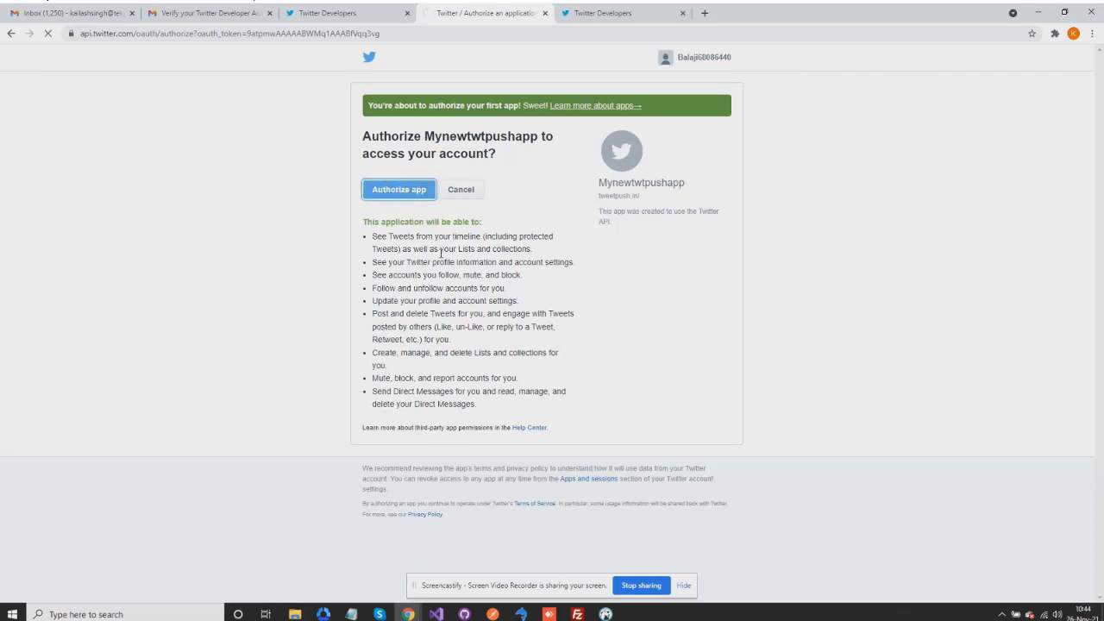
left_click(398, 189)
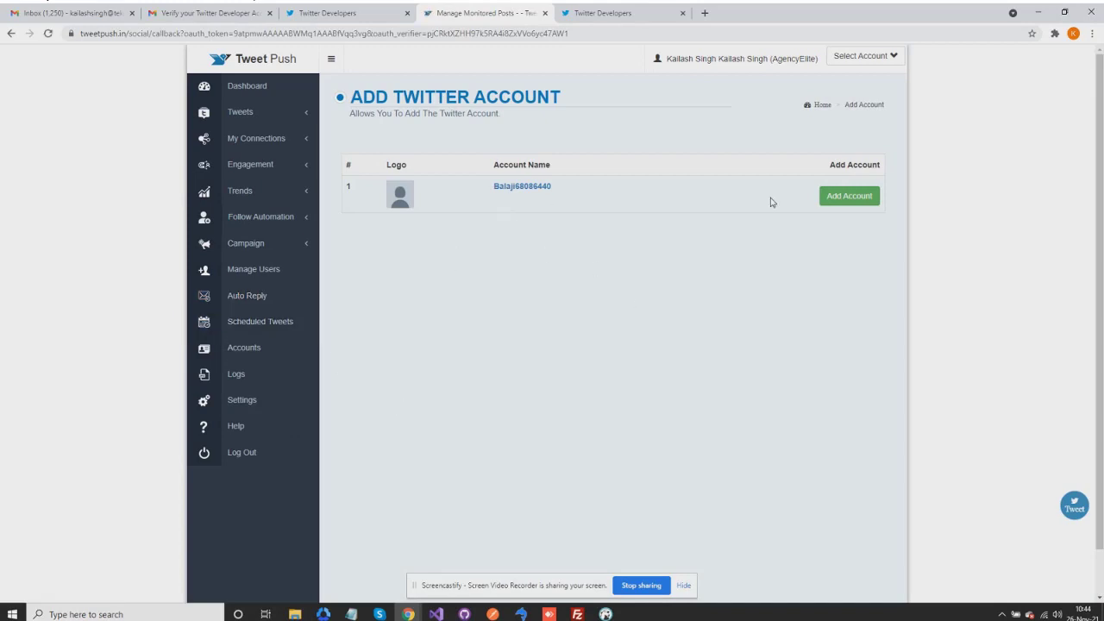
left_click(243, 347)
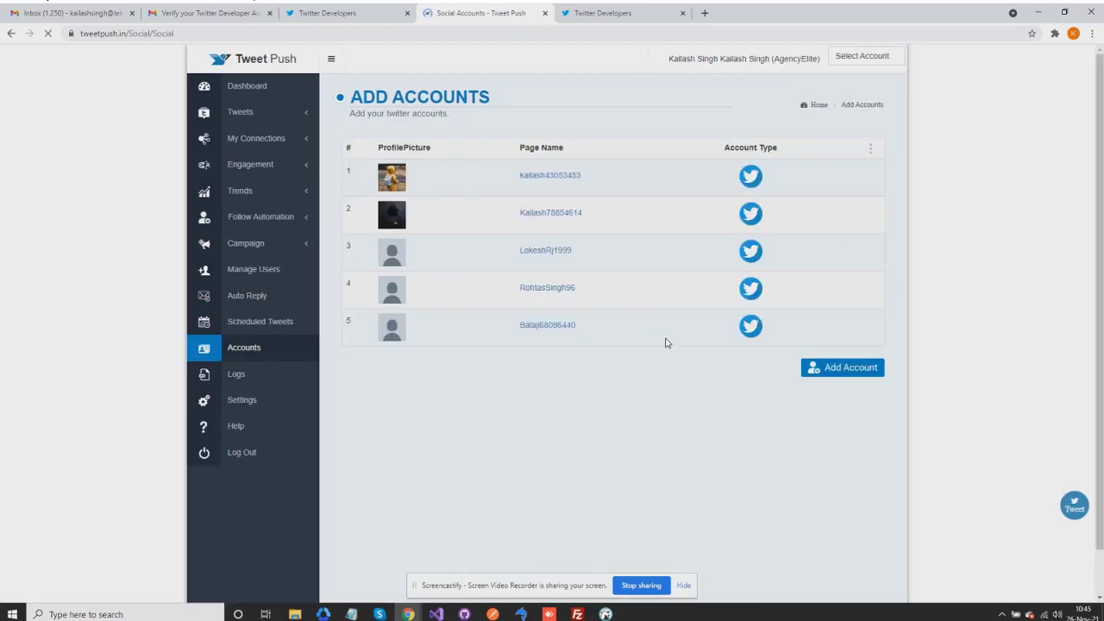